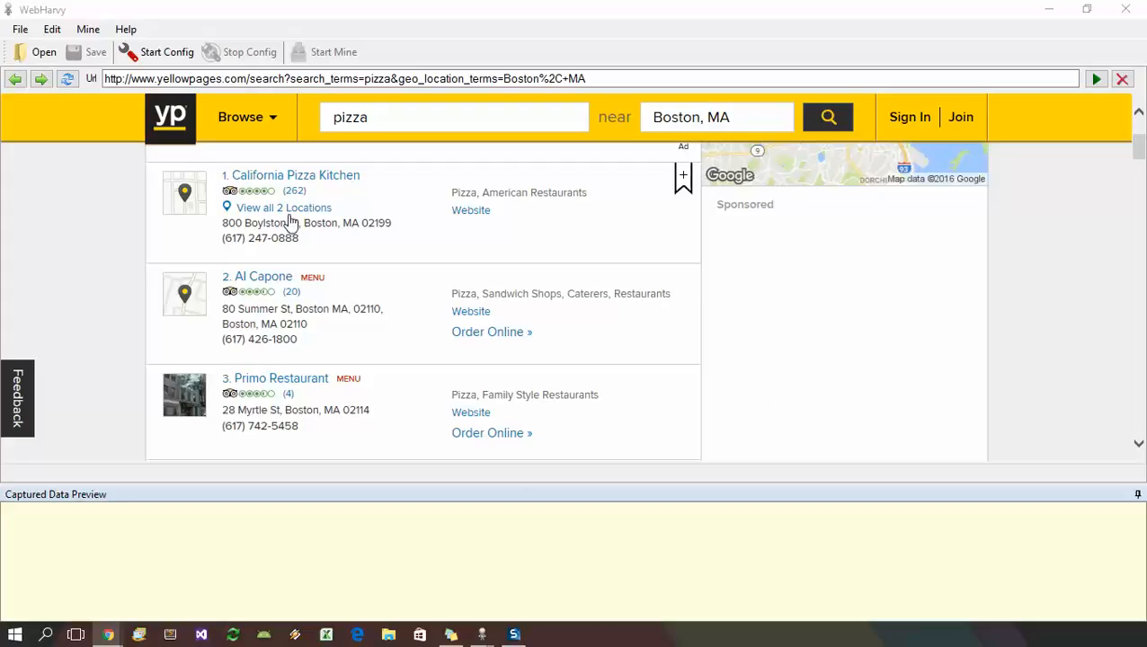
# Start a new configuration and capture the California Pizza Kitchen title as text field N.
pyautogui.click(165, 50)
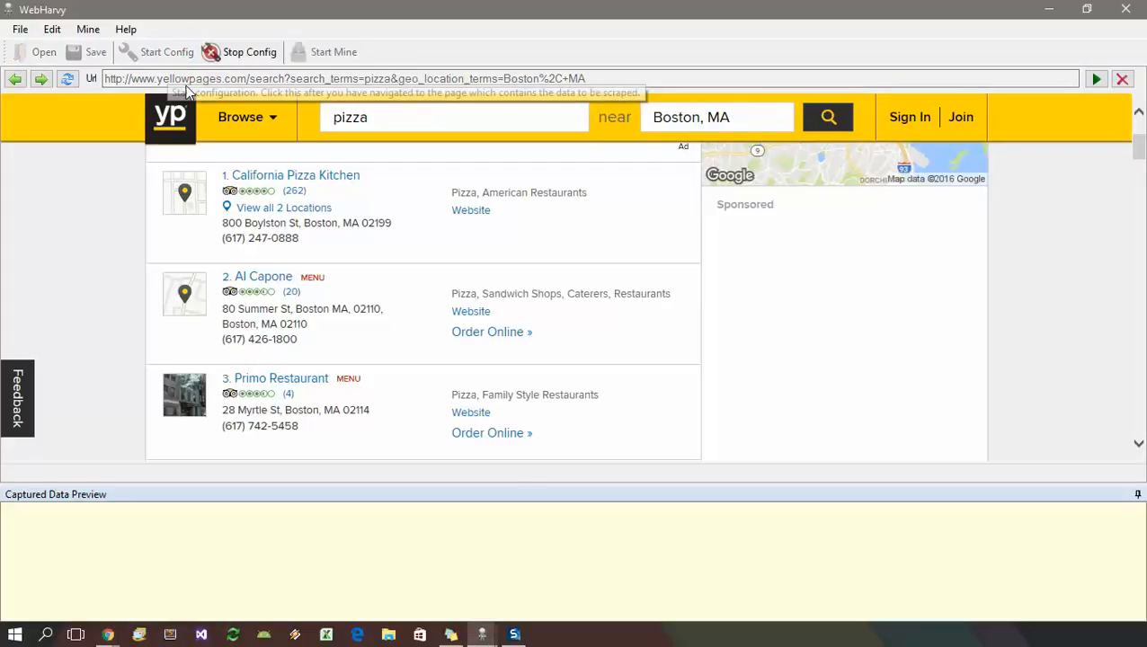
pyautogui.click(295, 174)
pyautogui.write('N')
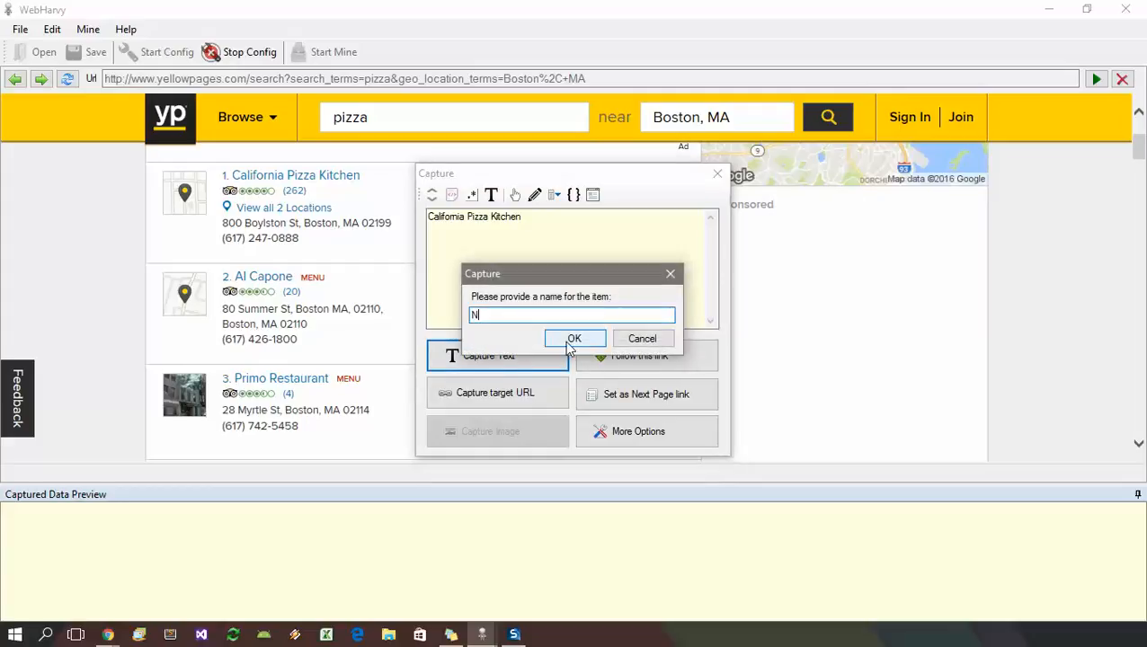
pyautogui.click(574, 338)
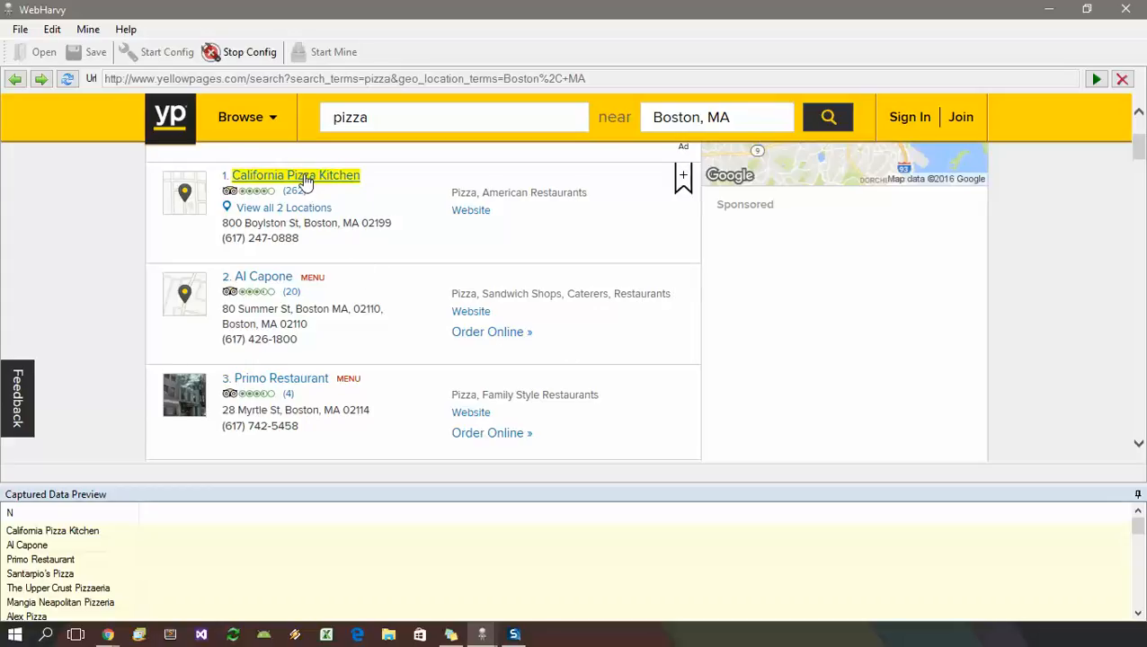
# Follow the California Pizza Kitchen title link to open its detail page.
pyautogui.click(295, 176)
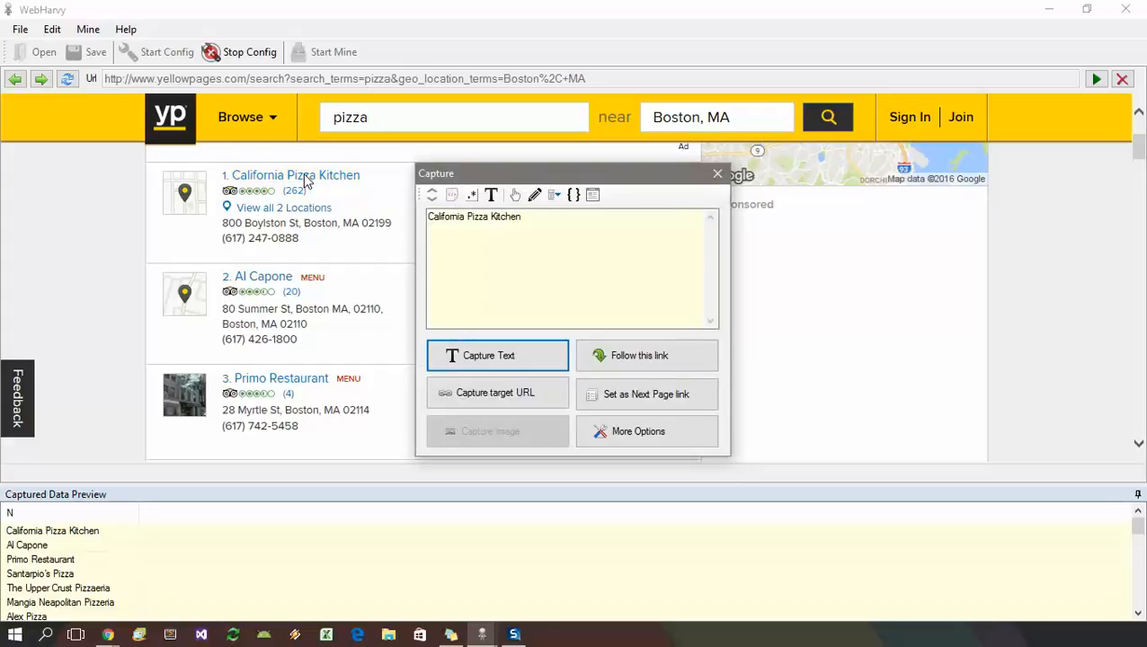
pyautogui.moveTo(340, 192)
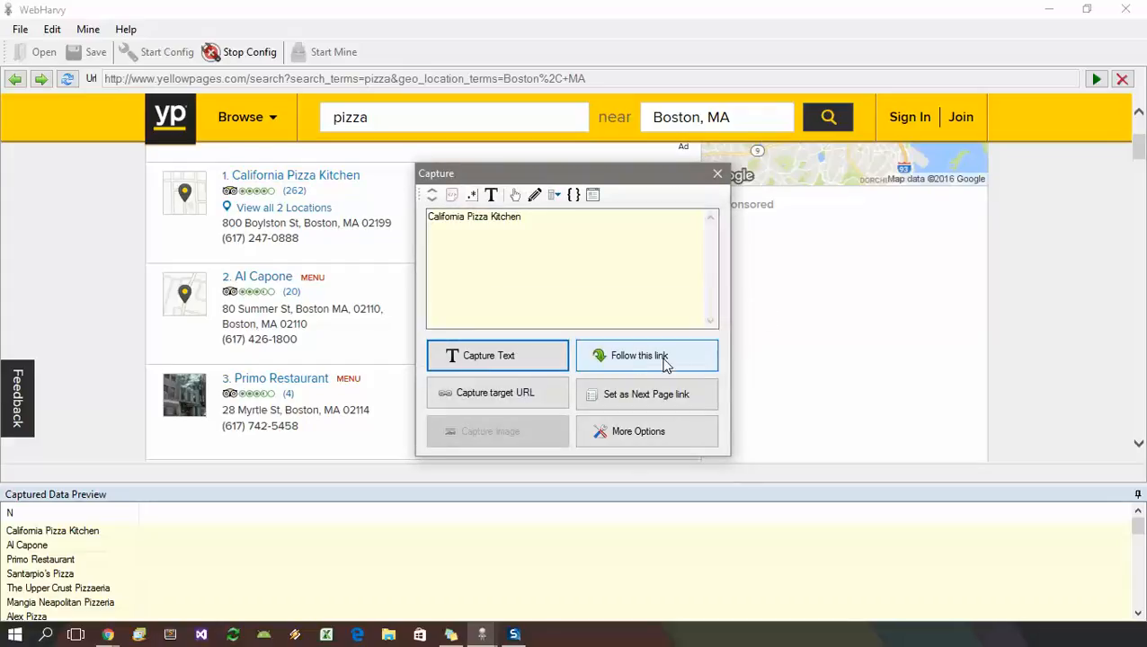
pyautogui.click(646, 356)
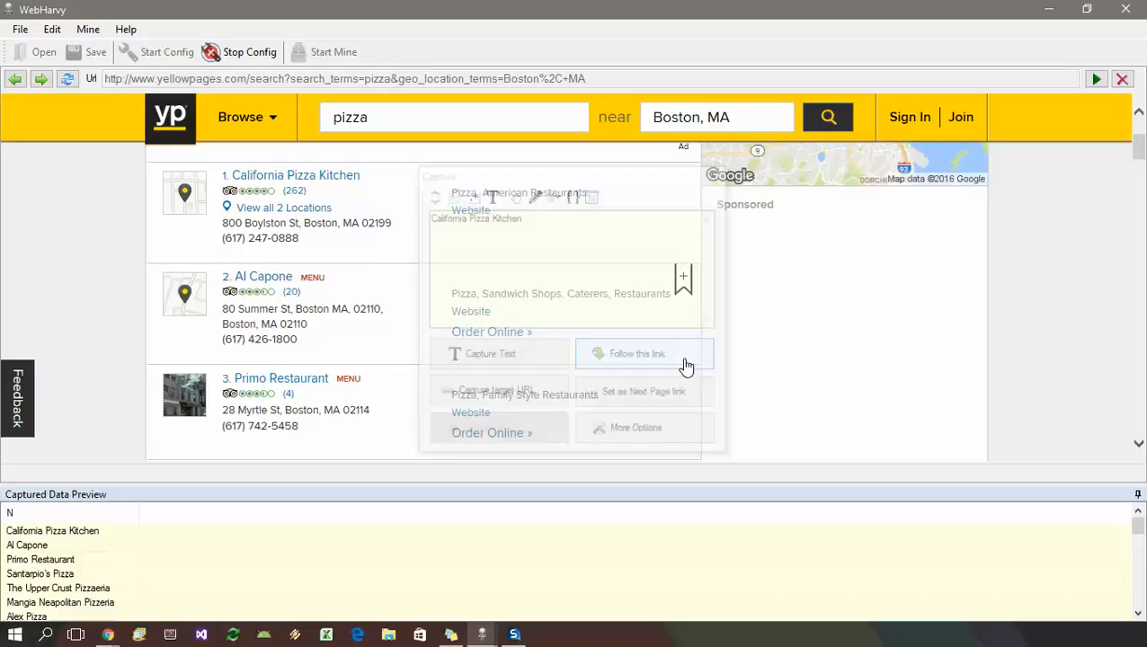
pyautogui.click(637, 353)
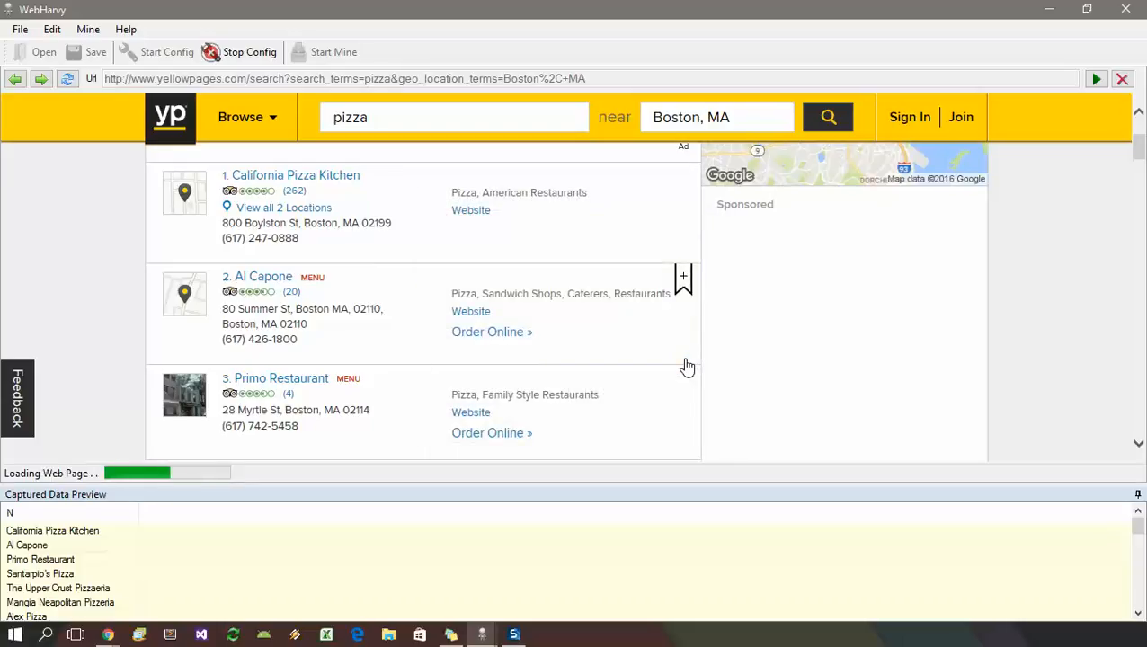
pyautogui.click(292, 174)
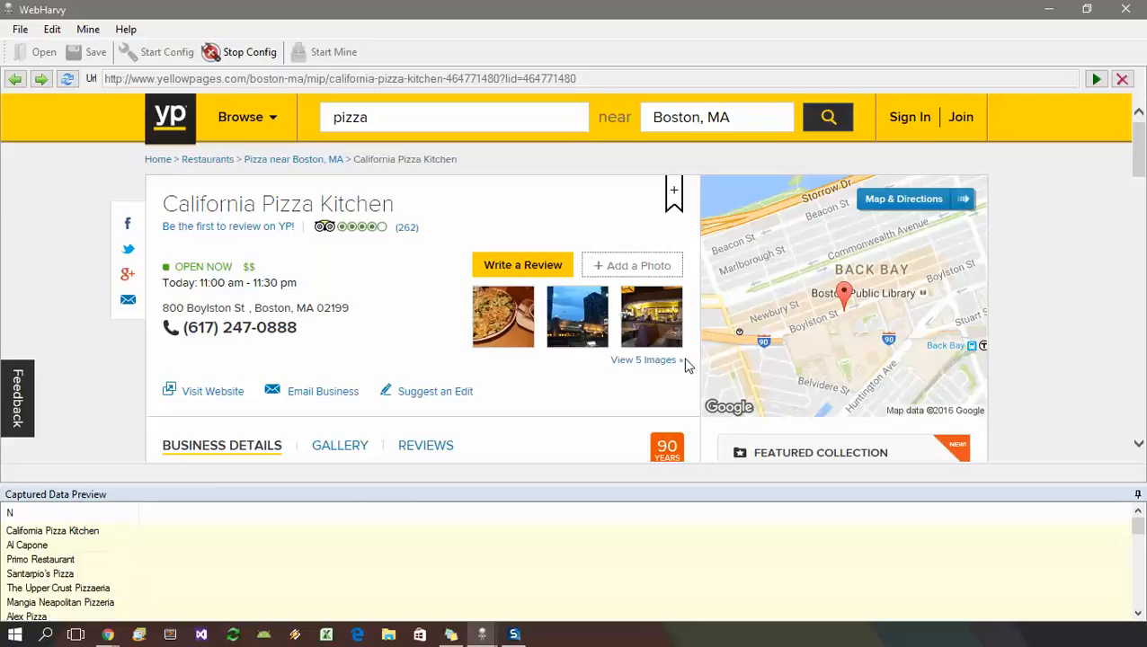
pyautogui.click(239, 327)
pyautogui.write('P')
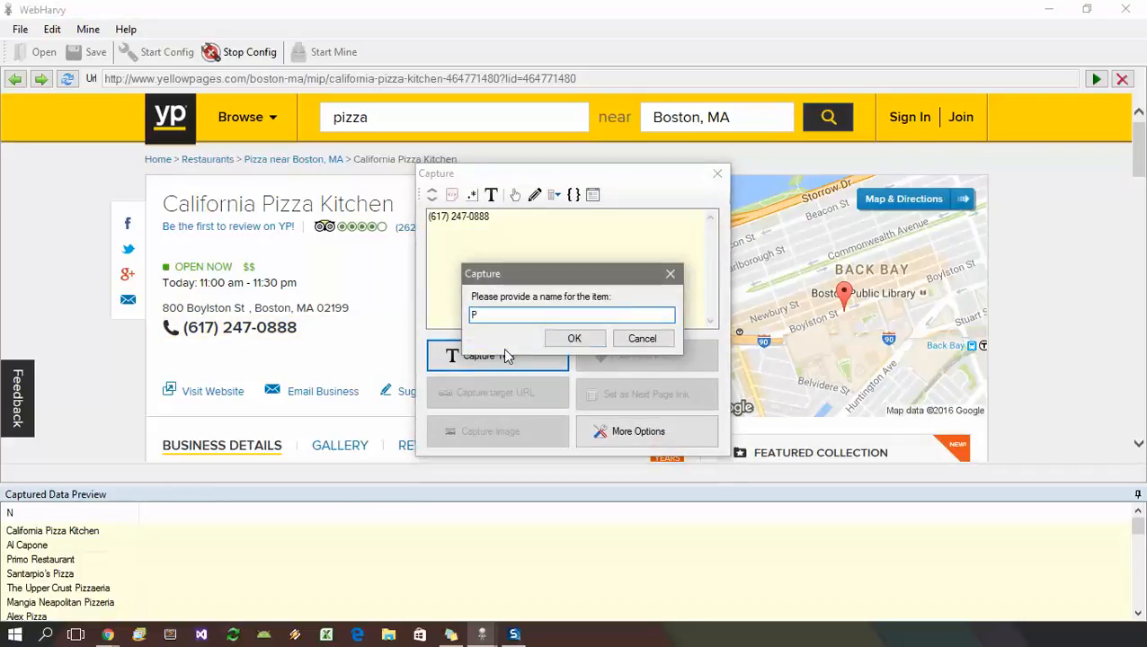
pyautogui.click(575, 338)
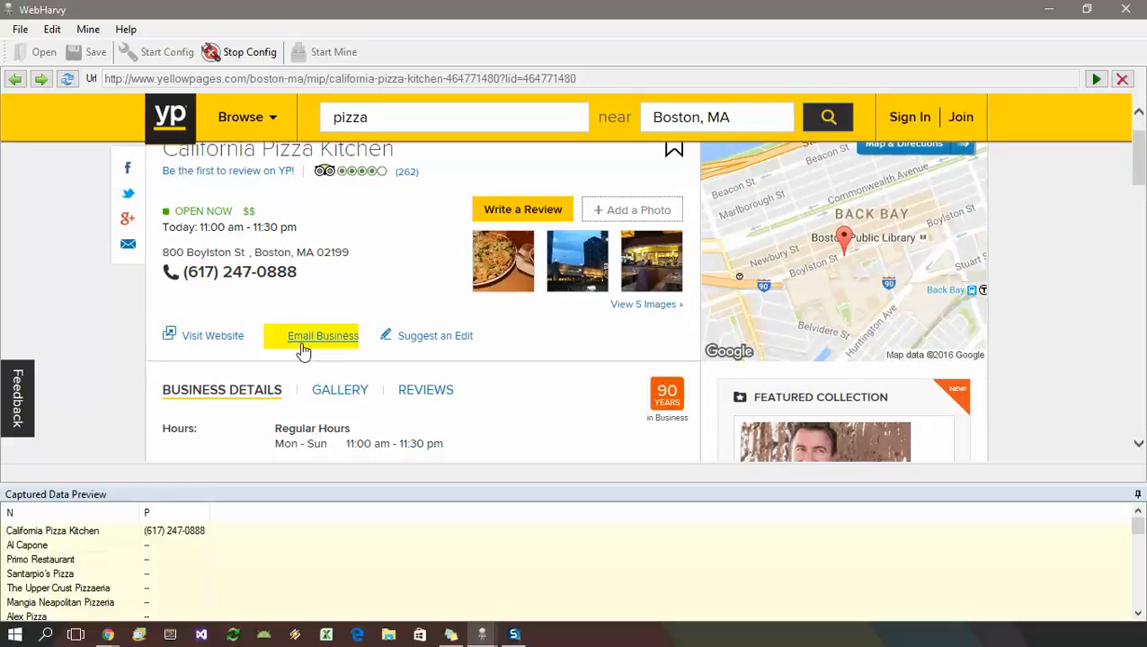
pyautogui.moveTo(212, 341)
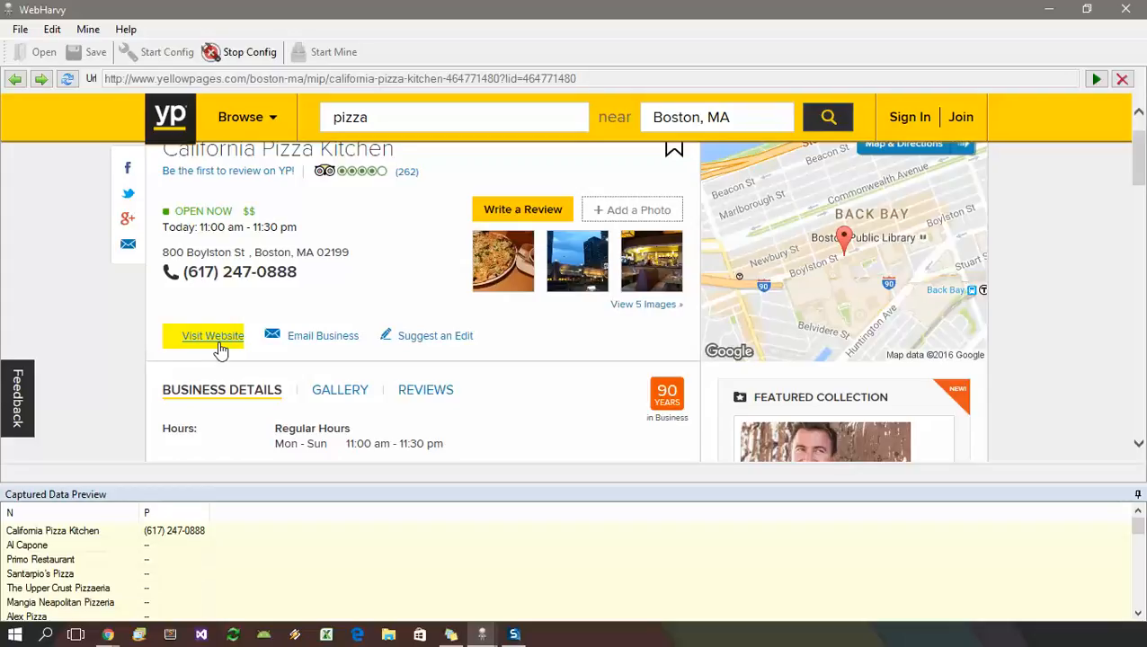
pyautogui.click(212, 336)
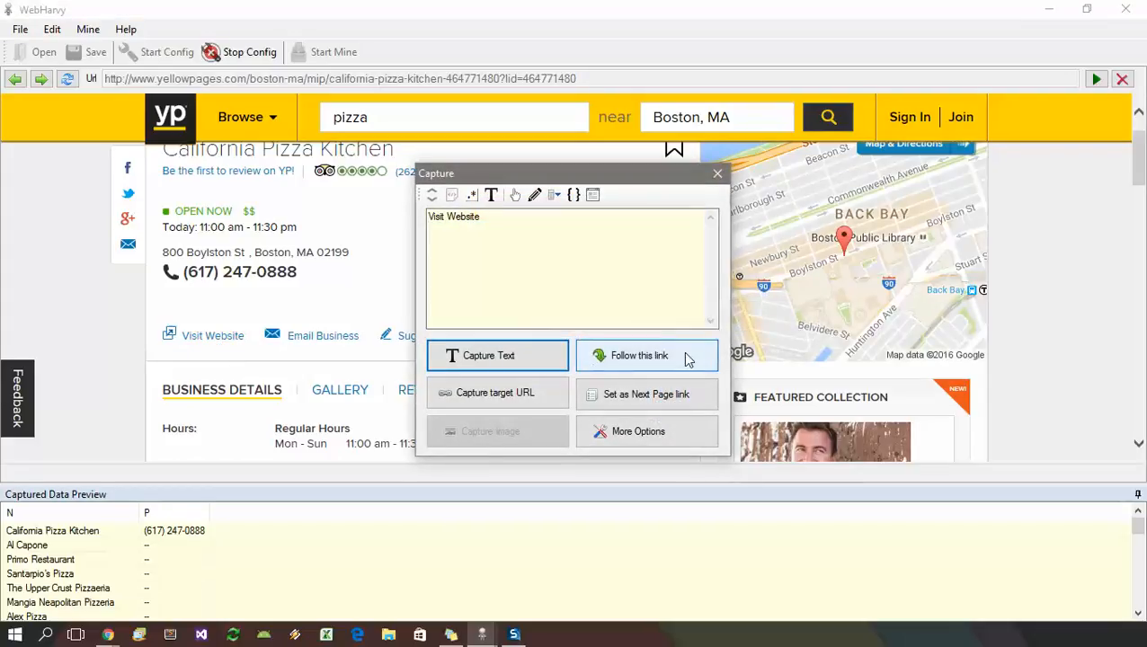
pyautogui.moveTo(718, 173)
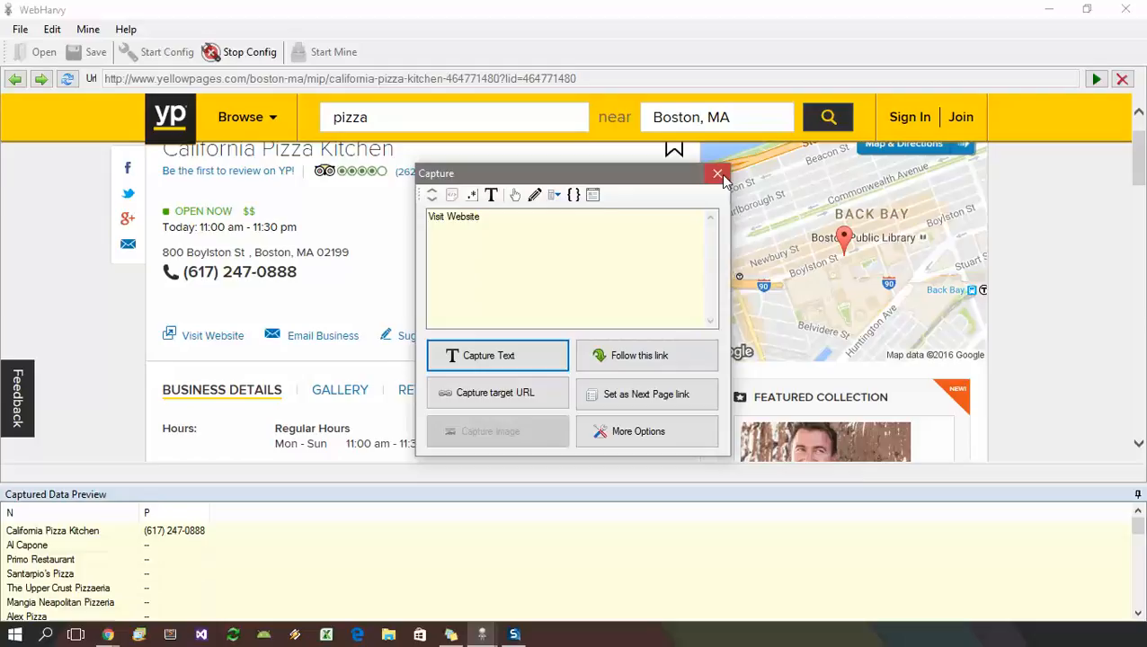
# Dismiss the capture window and pick the TripAdvisor (262) reviews tab further down the page.
pyautogui.click(718, 173)
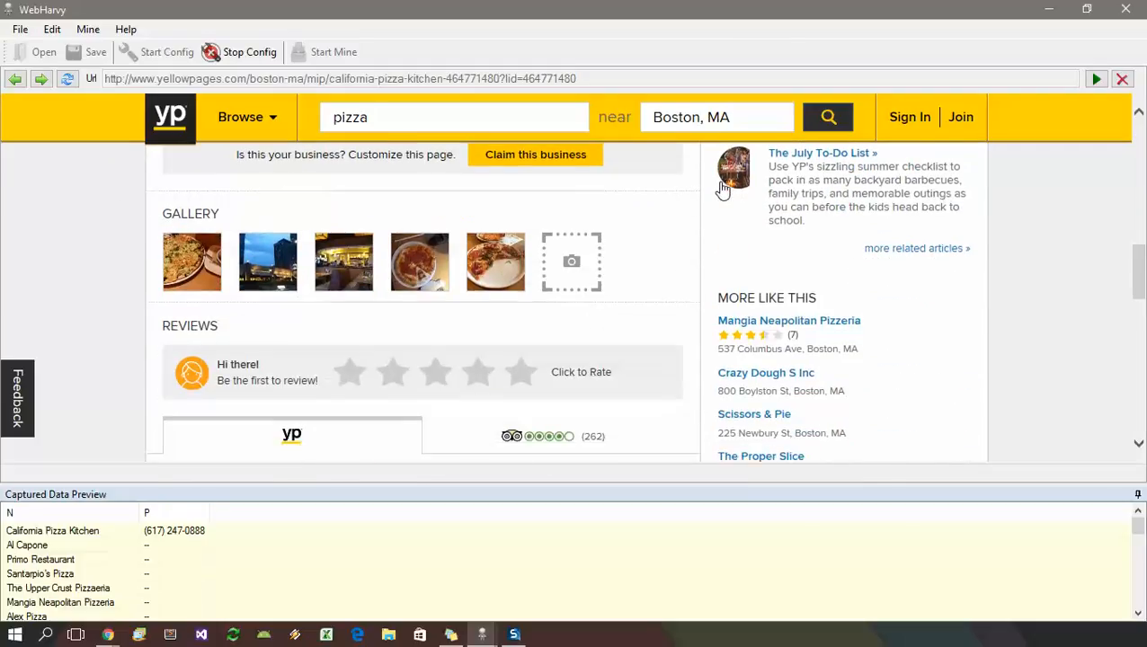
pyautogui.scroll(-3)
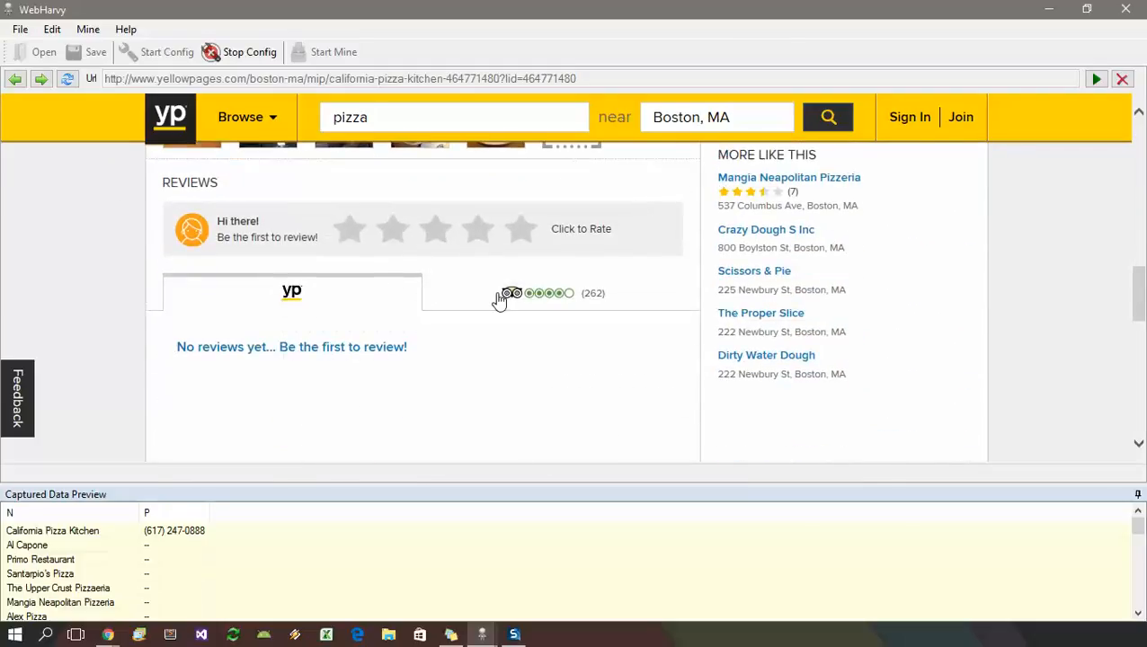
pyautogui.moveTo(630, 287)
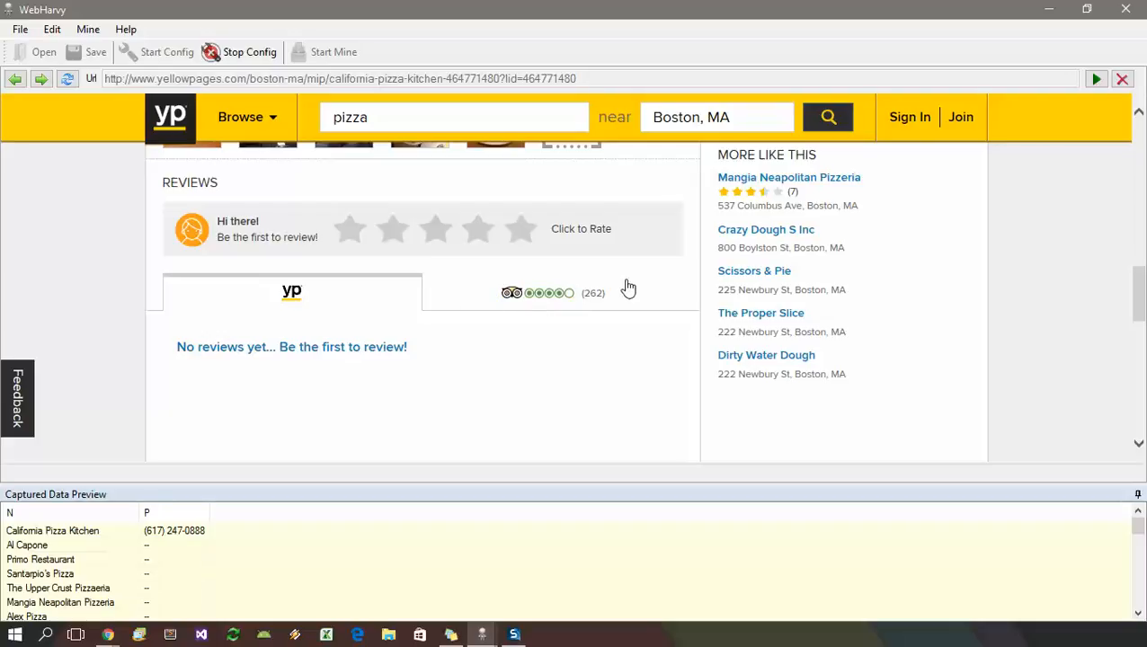
pyautogui.moveTo(625, 295)
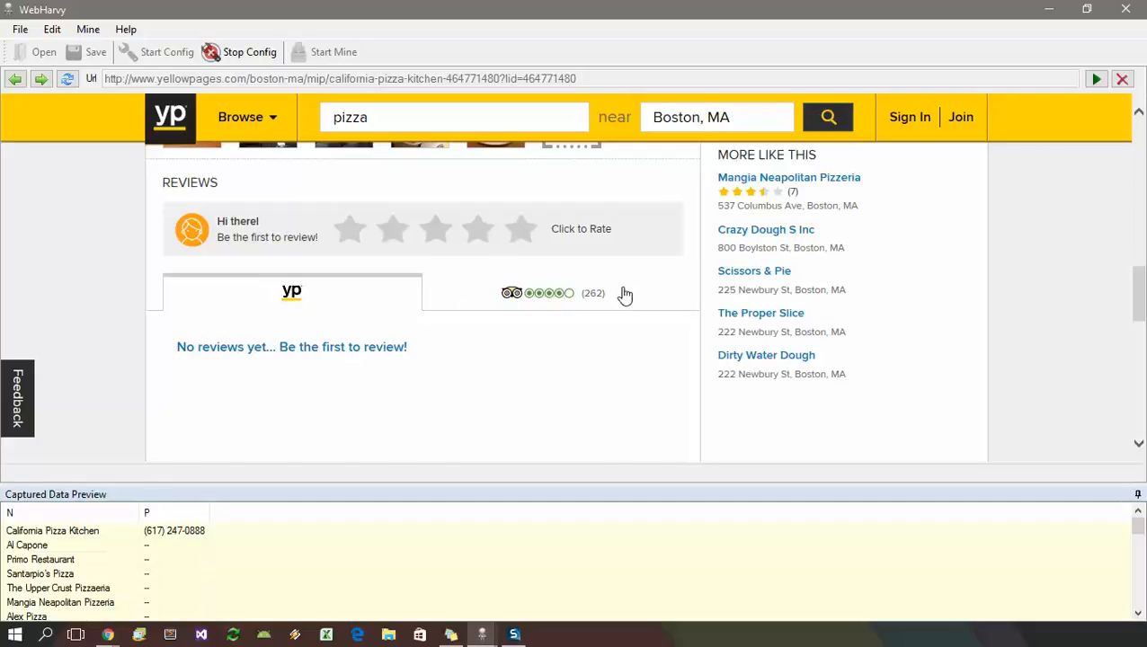
pyautogui.moveTo(604, 309)
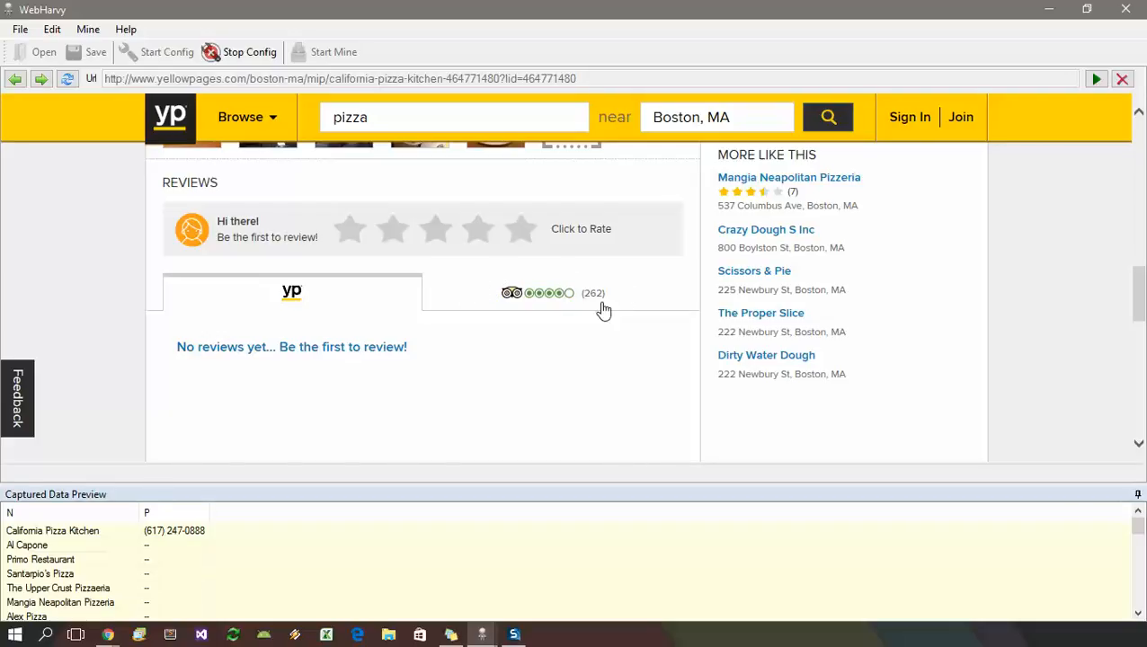
pyautogui.moveTo(626, 304)
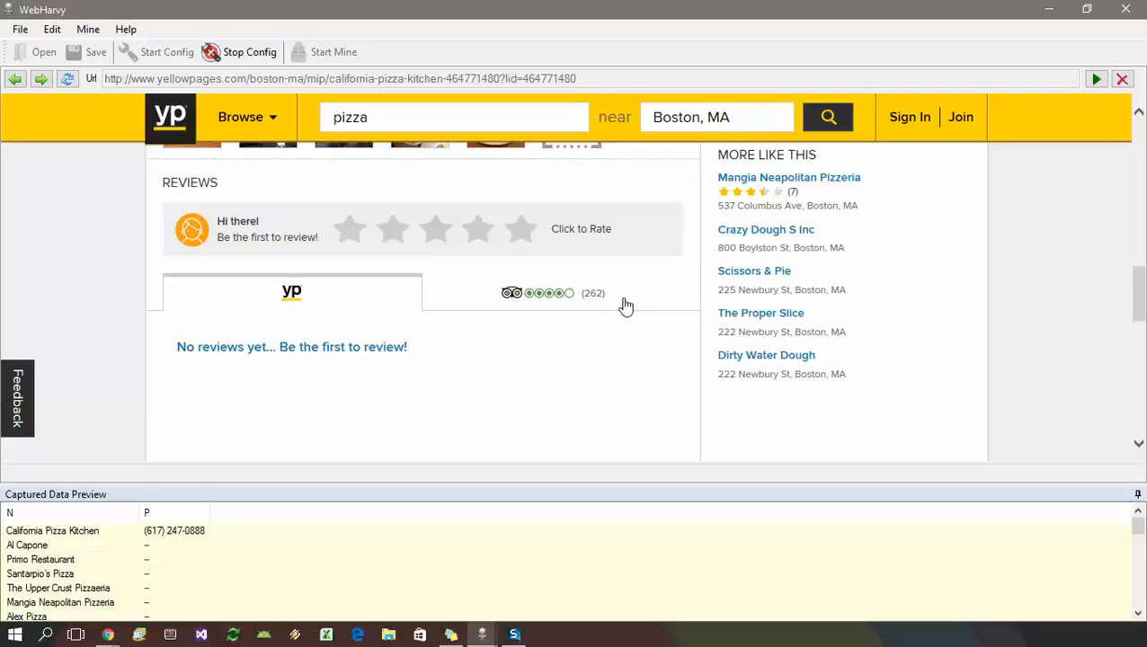
pyautogui.moveTo(474, 295)
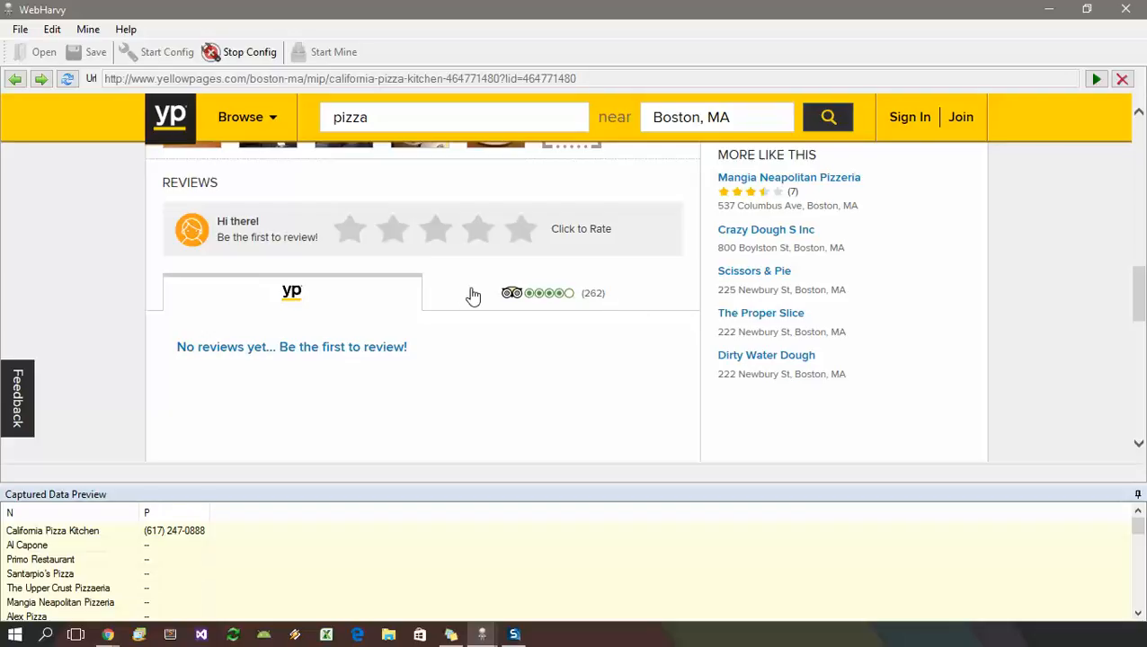
pyautogui.click(593, 293)
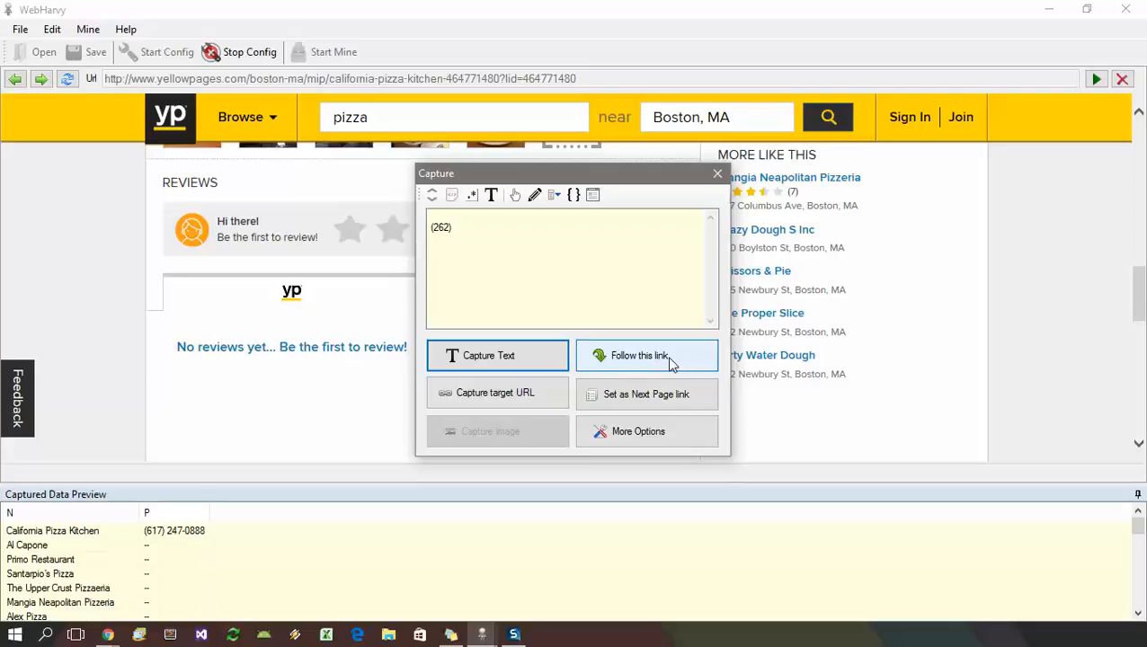
pyautogui.moveTo(638, 363)
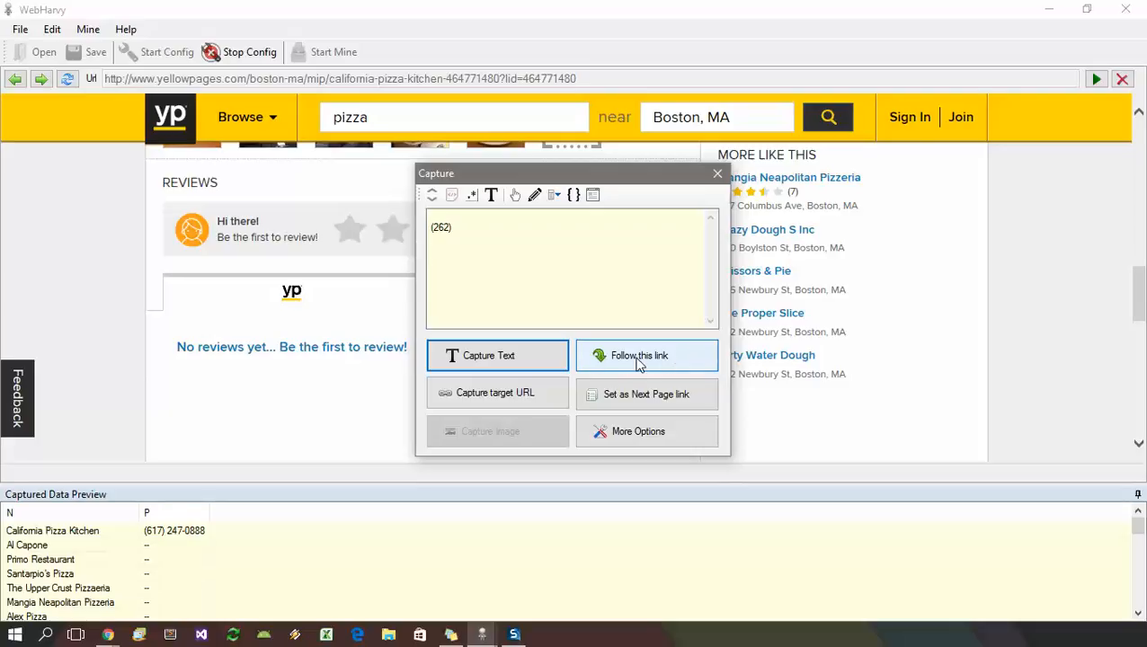
pyautogui.moveTo(681, 371)
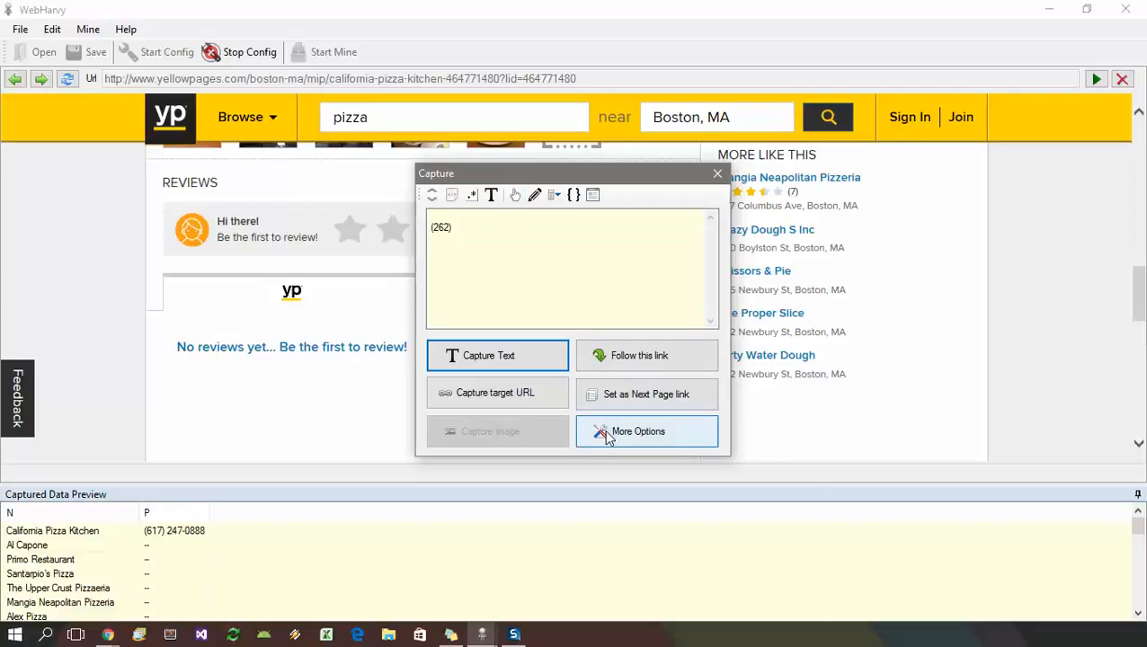
# Switch to the TripAdvisor reviews tab via More Options and scroll to the reviews.
pyautogui.click(639, 432)
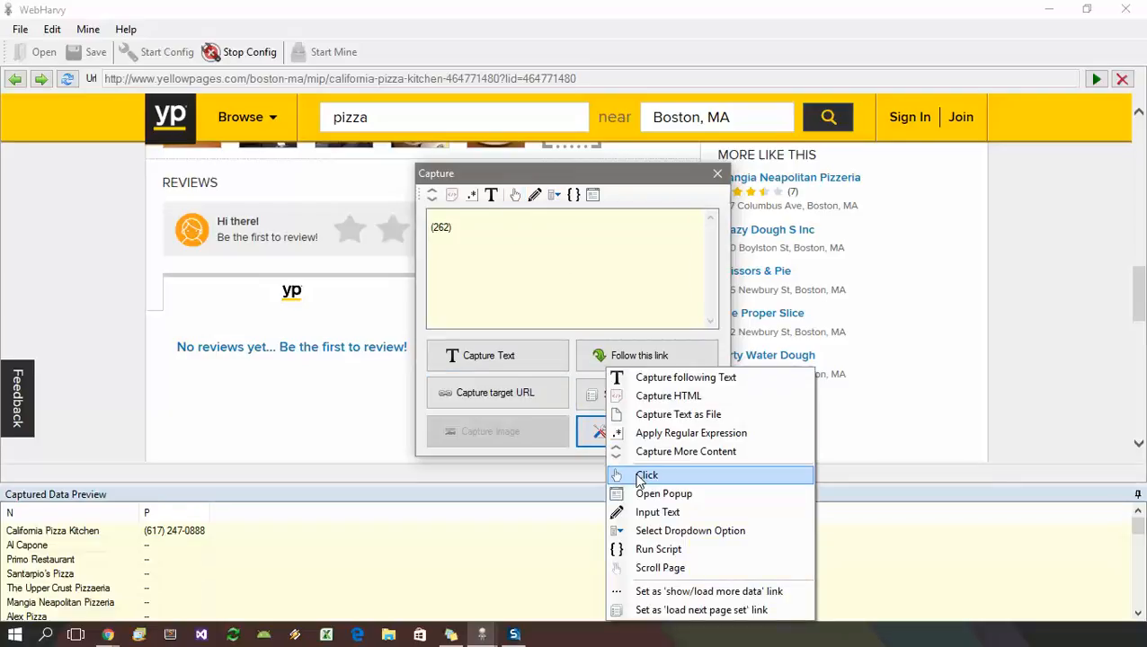
pyautogui.click(648, 474)
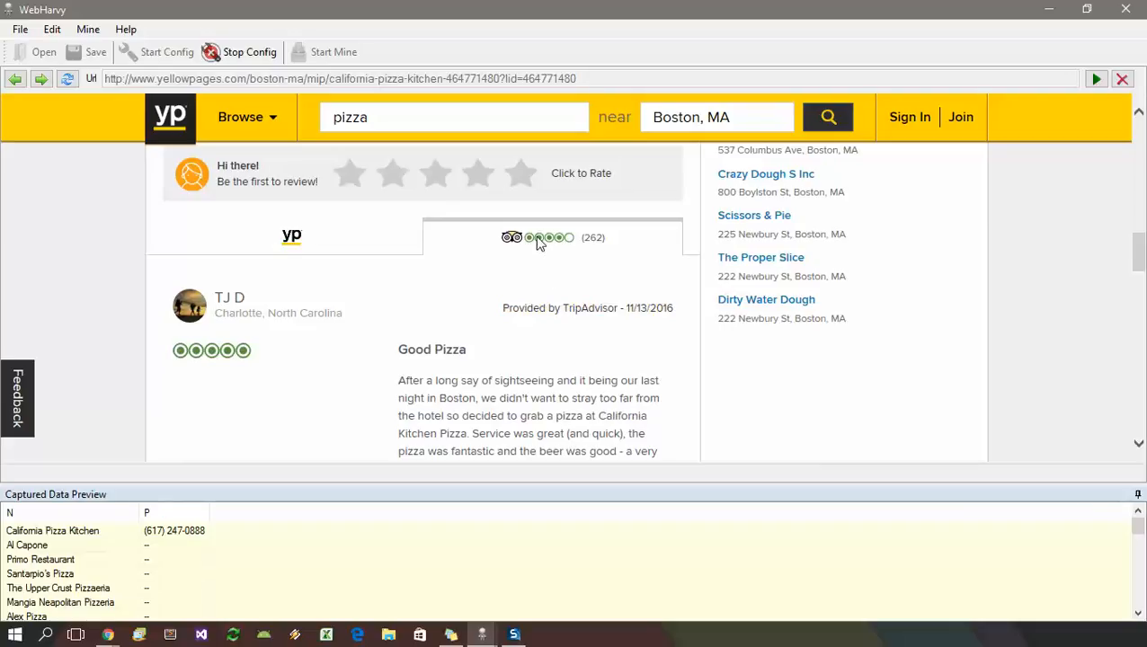
pyautogui.scroll(-3)
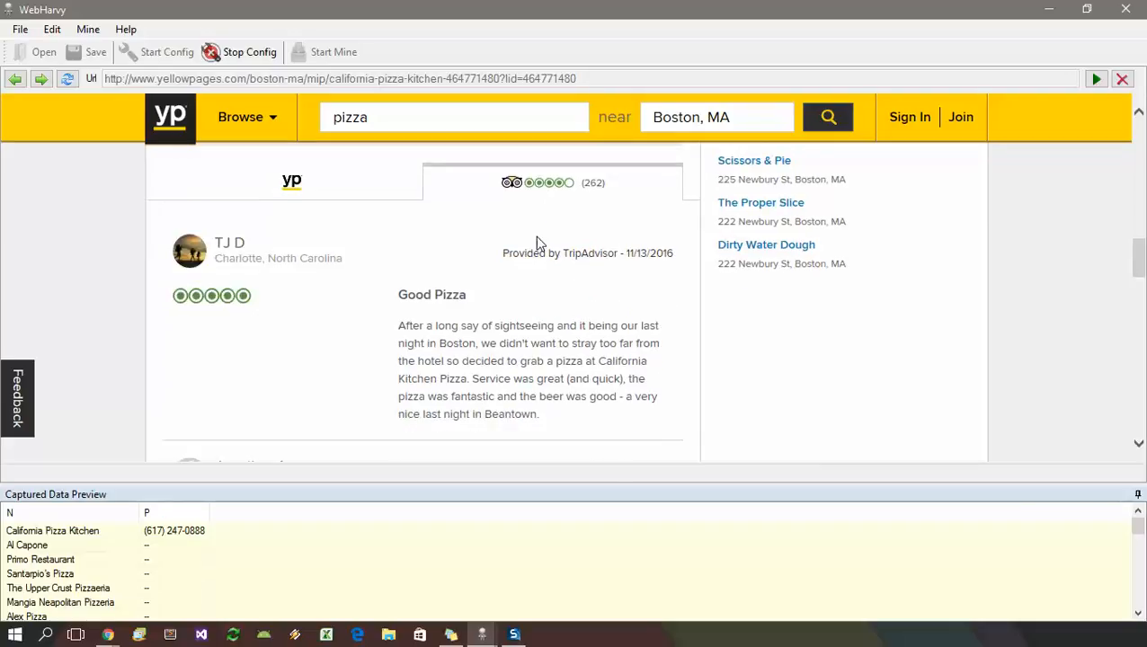
# Capture the first review's text as a named data item.
pyautogui.click(528, 368)
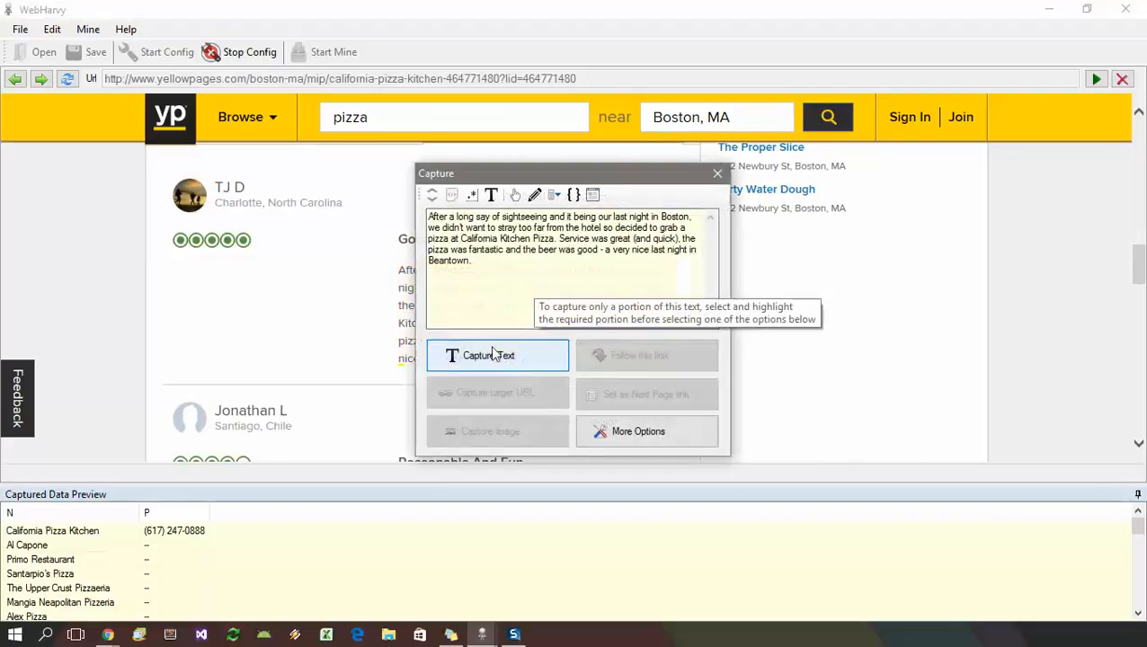
pyautogui.click(497, 356)
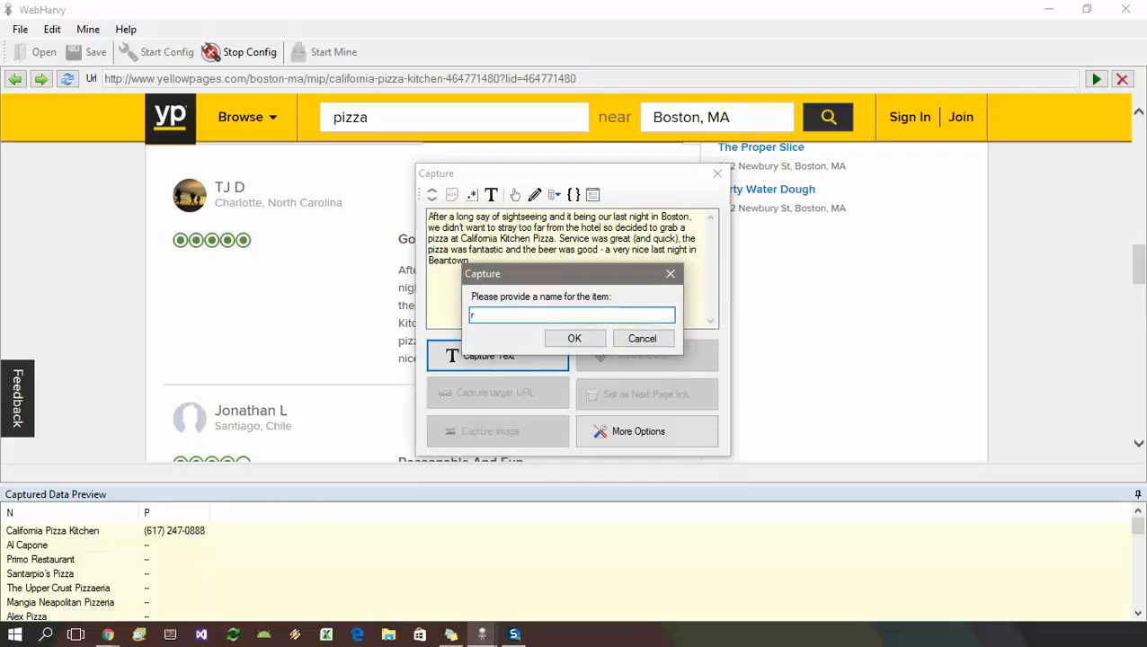
pyautogui.click(576, 338)
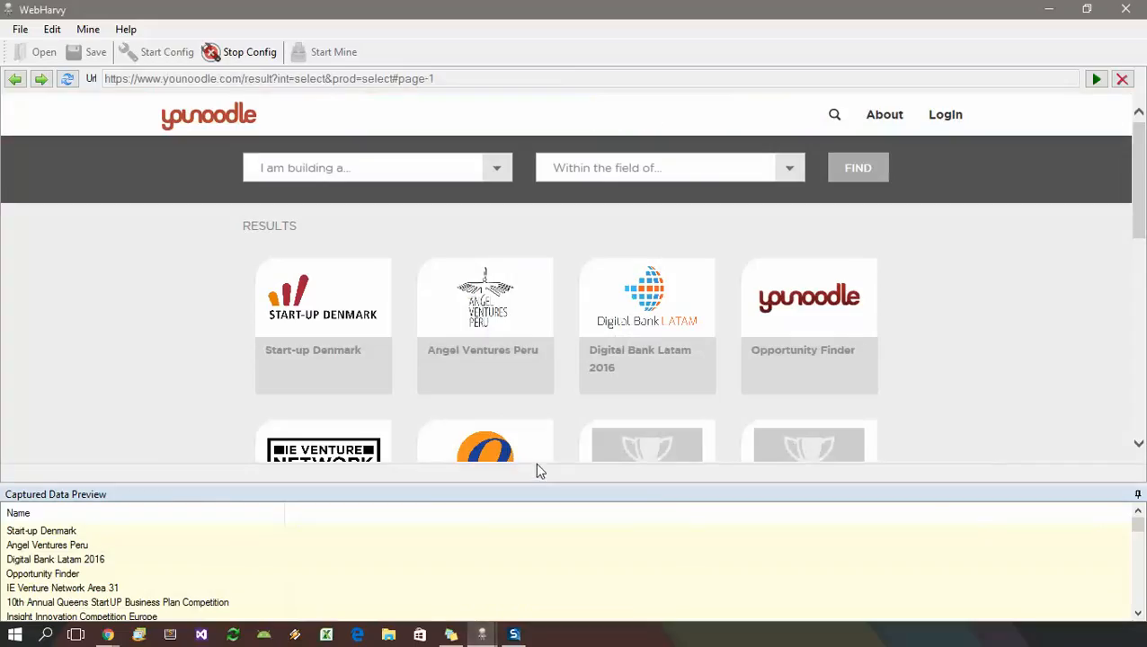
pyautogui.moveTo(554, 419)
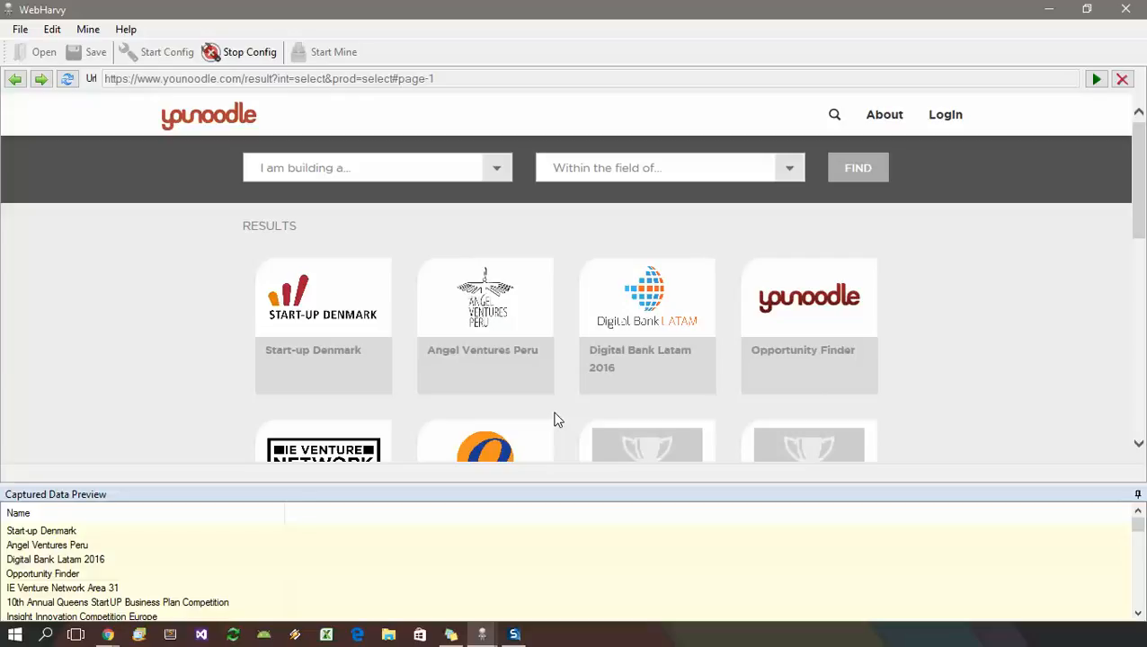
pyautogui.moveTo(173, 382)
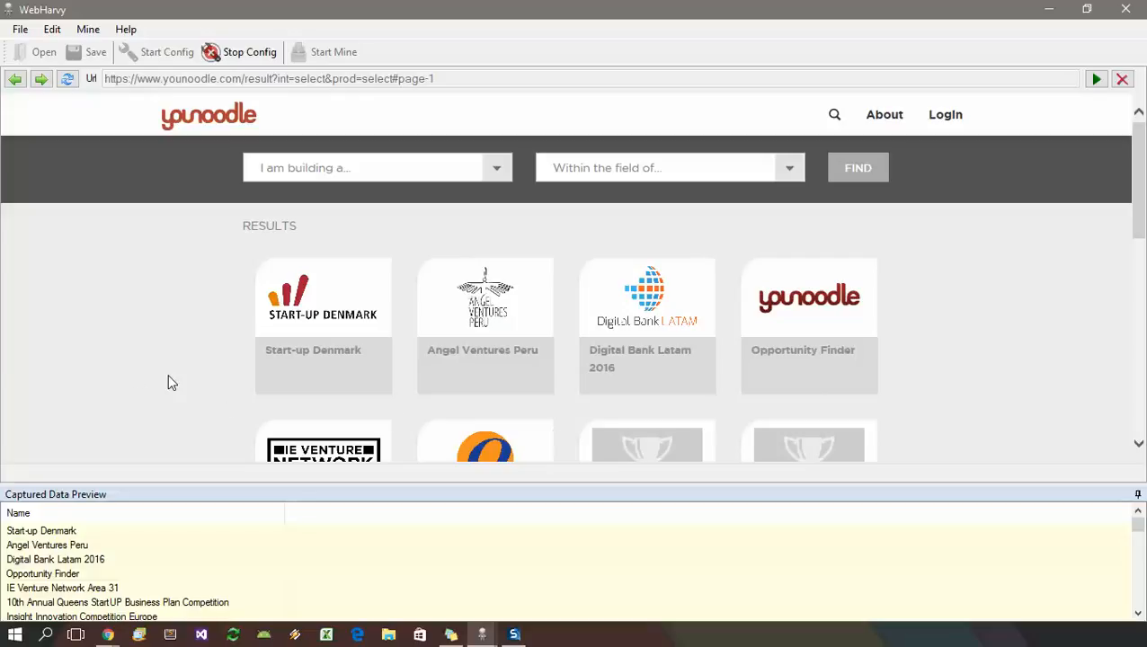
pyautogui.moveTo(227, 384)
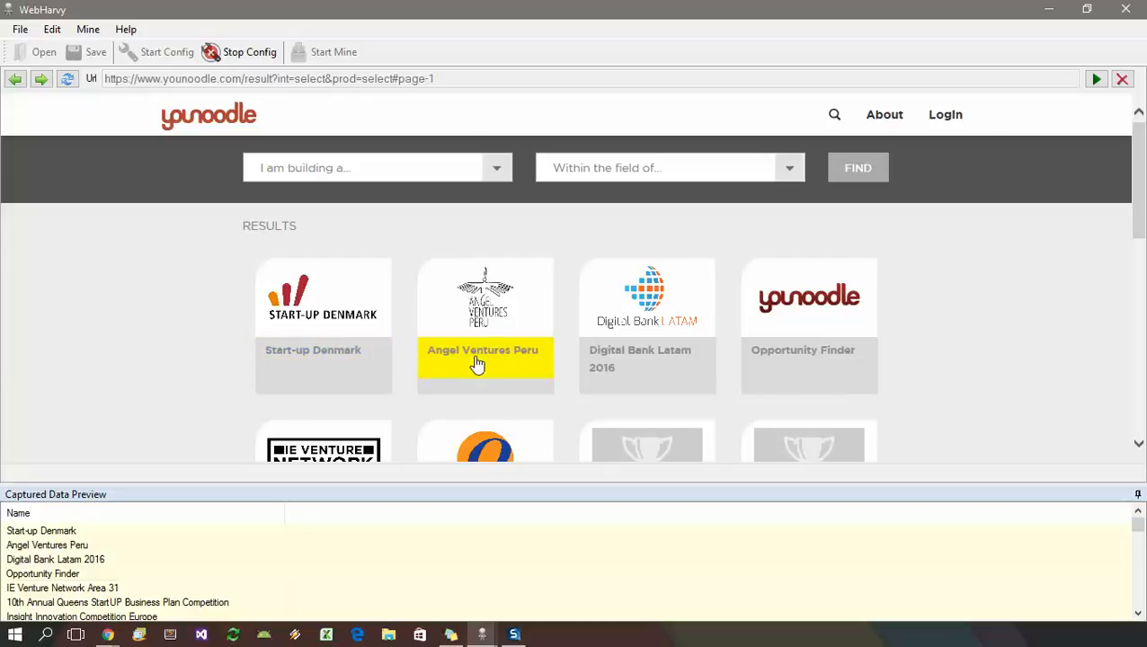
pyautogui.moveTo(358, 364)
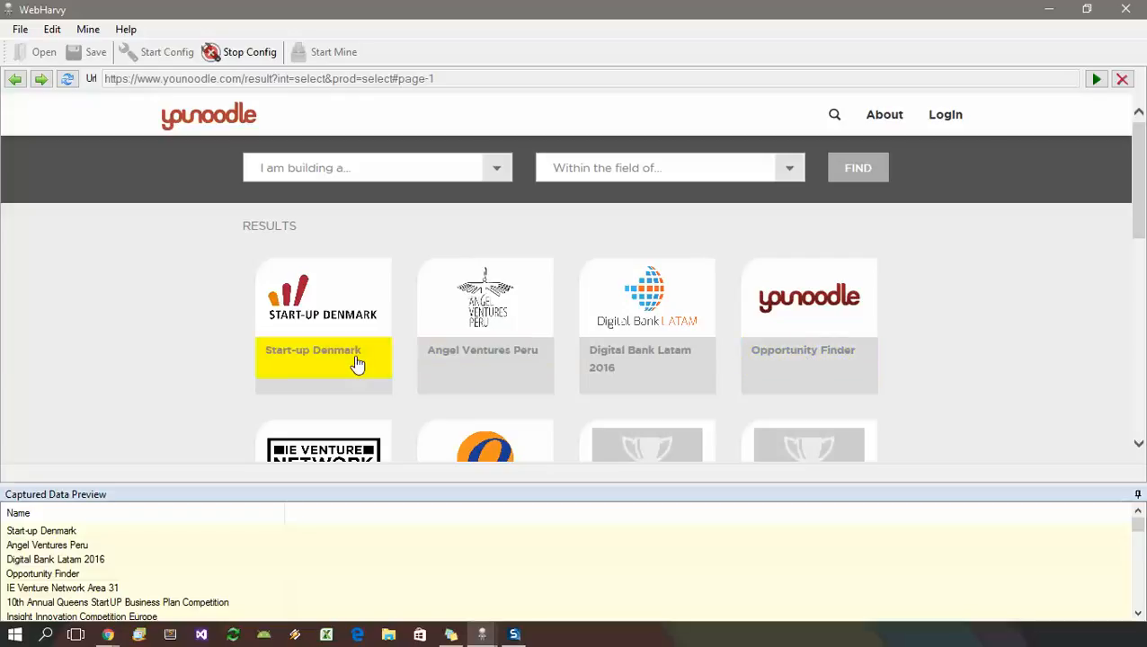
# Pick the Start-up Denmark tile title for capture.
pyautogui.click(323, 358)
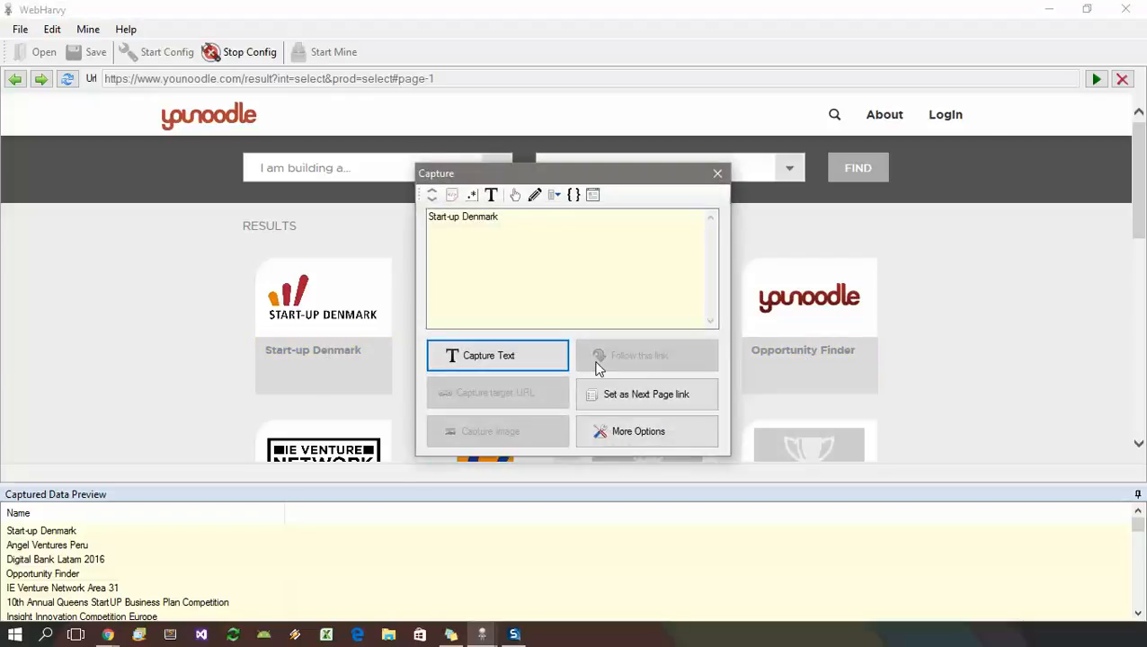
pyautogui.moveTo(651, 356)
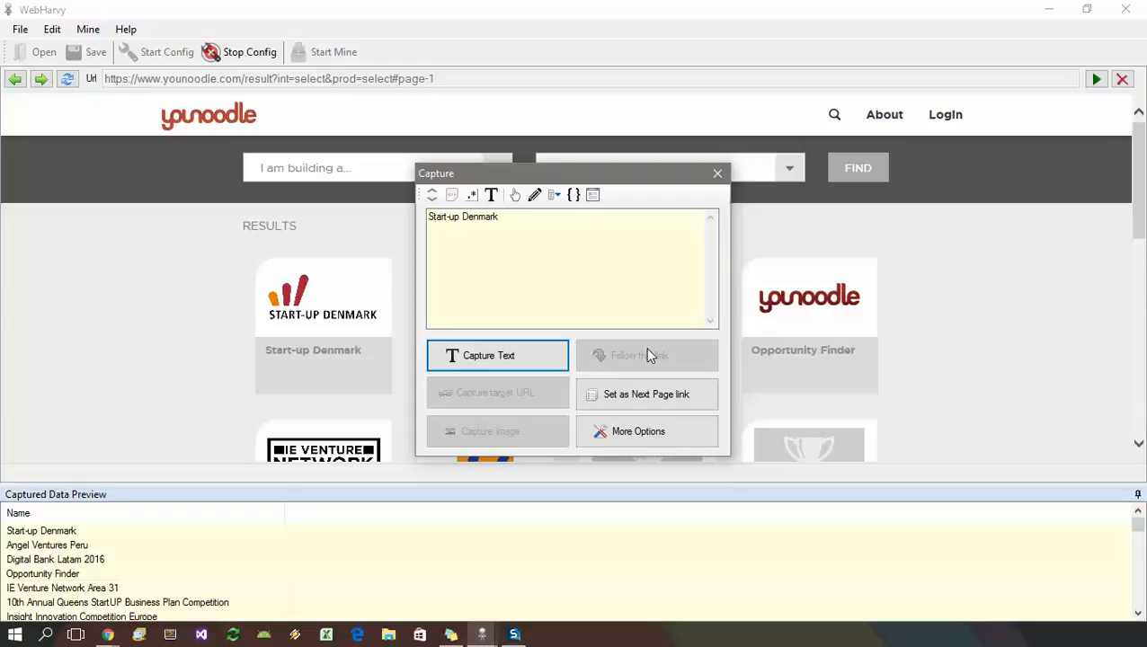
pyautogui.moveTo(672, 359)
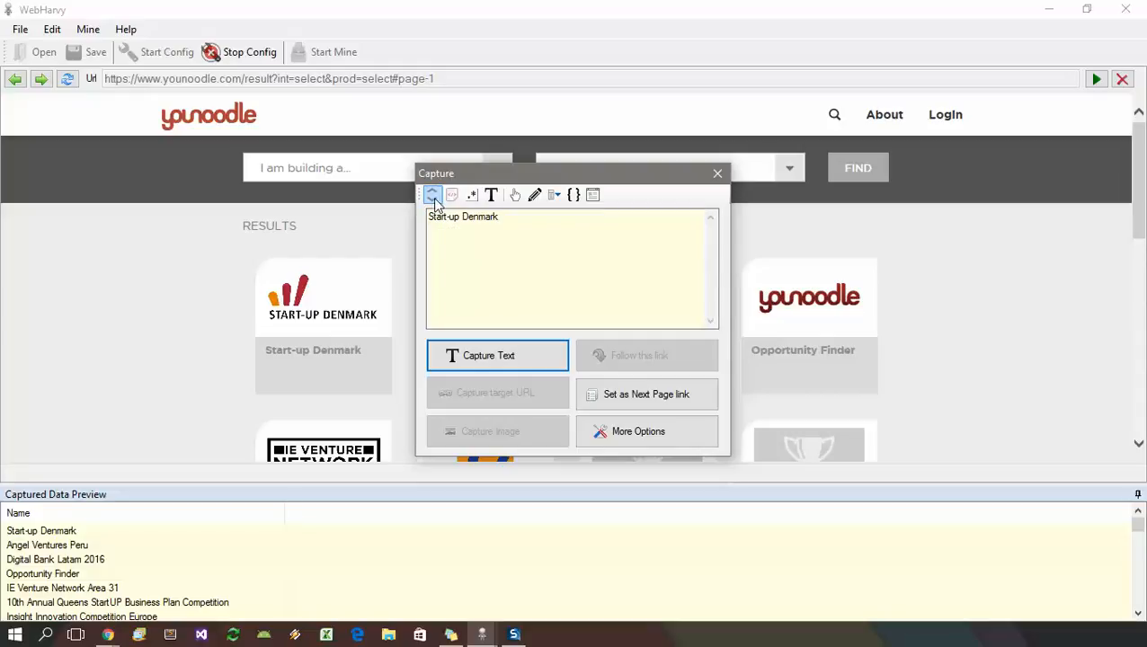
# Widen the selection from the title to the enclosing Start-up Denmark tile element.
pyautogui.click(432, 194)
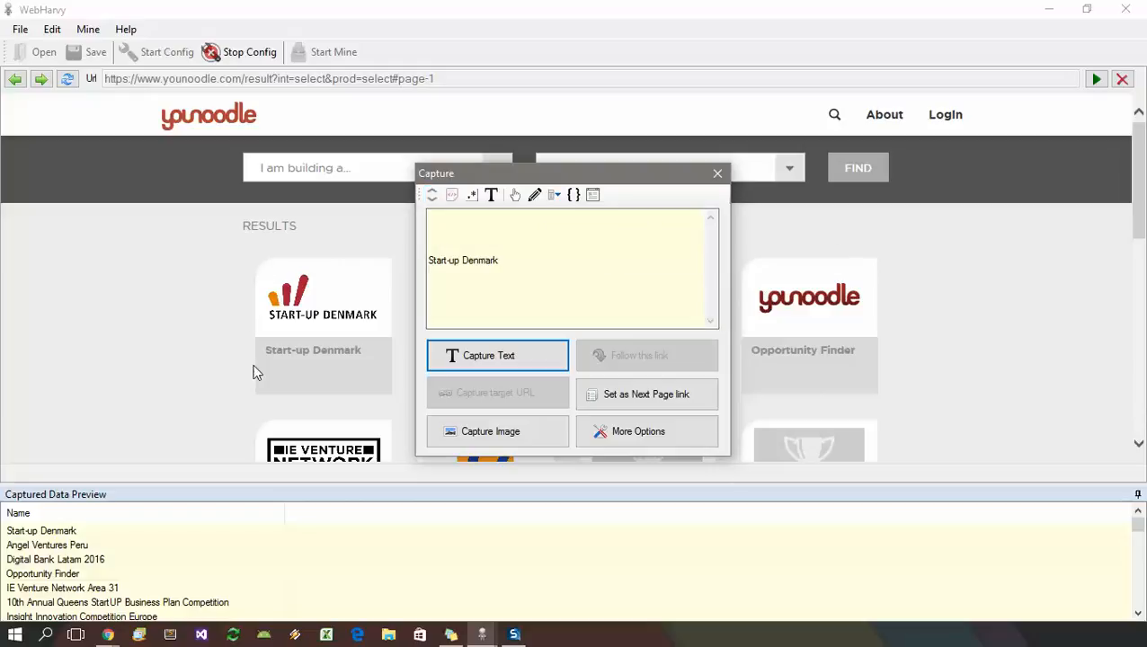
pyautogui.moveTo(403, 320)
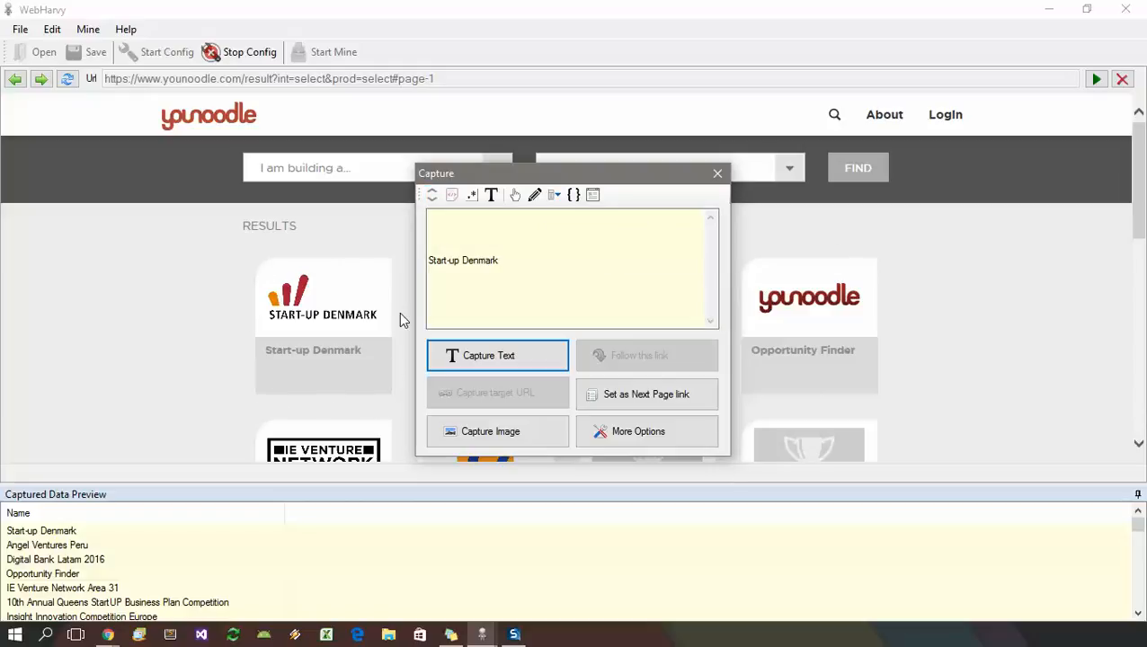
pyautogui.moveTo(309, 385)
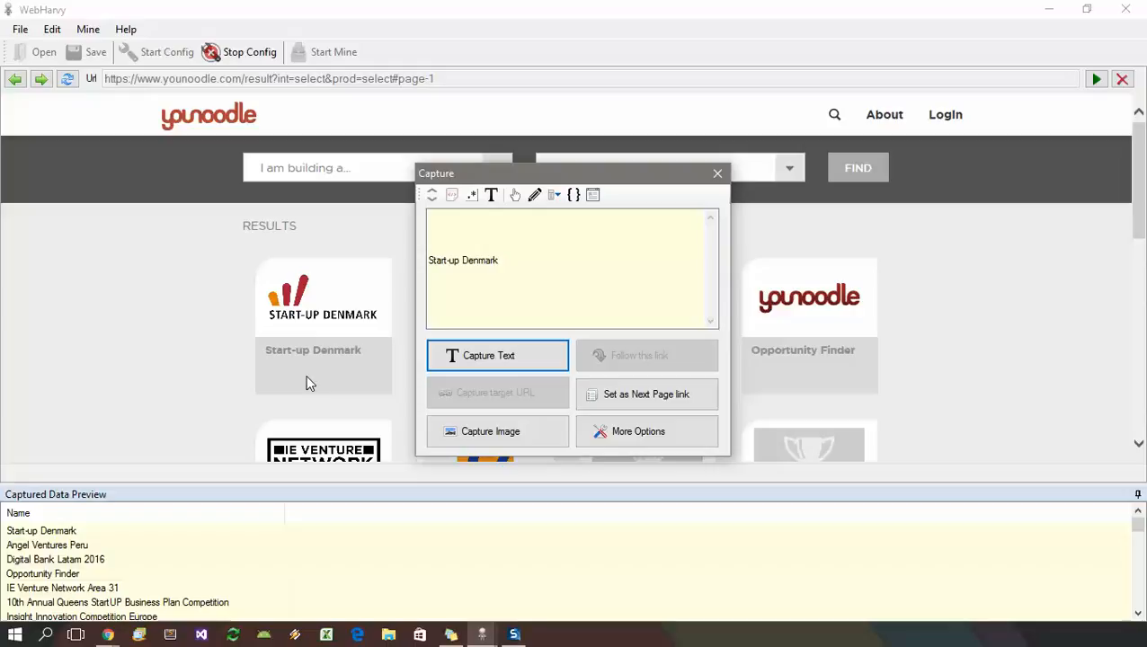
pyautogui.moveTo(452, 195)
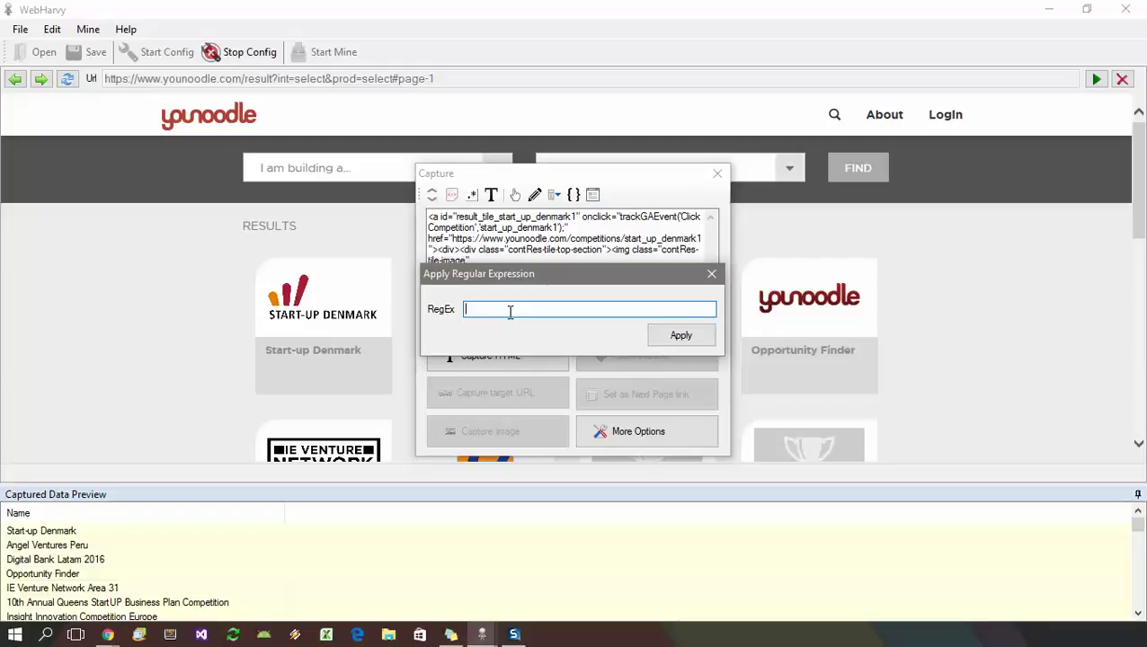
# Apply the regular expression href="([^"]*)" to extract the tile's competition URL.
pyautogui.write('href="([^"]*)"')
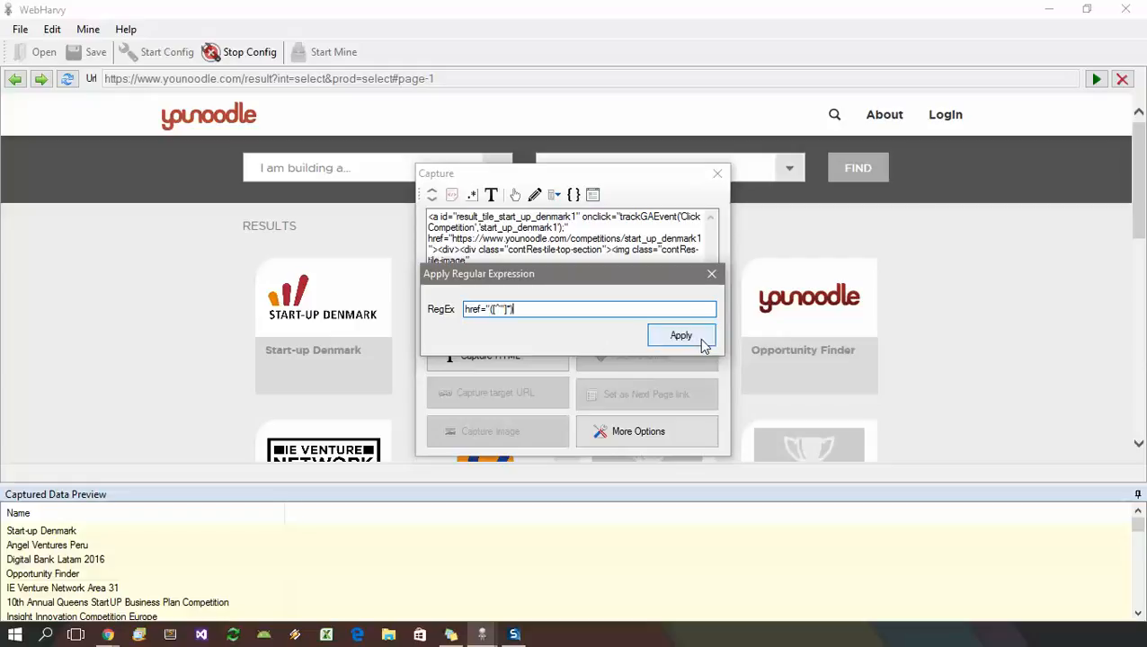
pyautogui.click(680, 337)
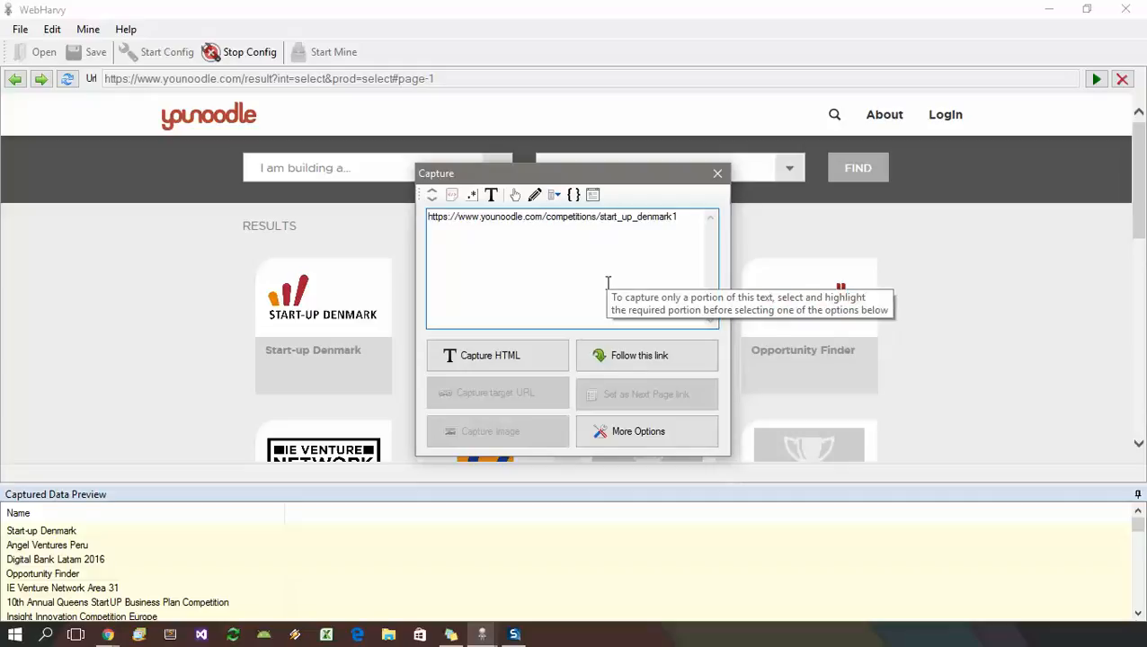
# Select the extracted start_up_denmark1 URL and follow it to the competition detail page.
pyautogui.tripleClick(552, 216)
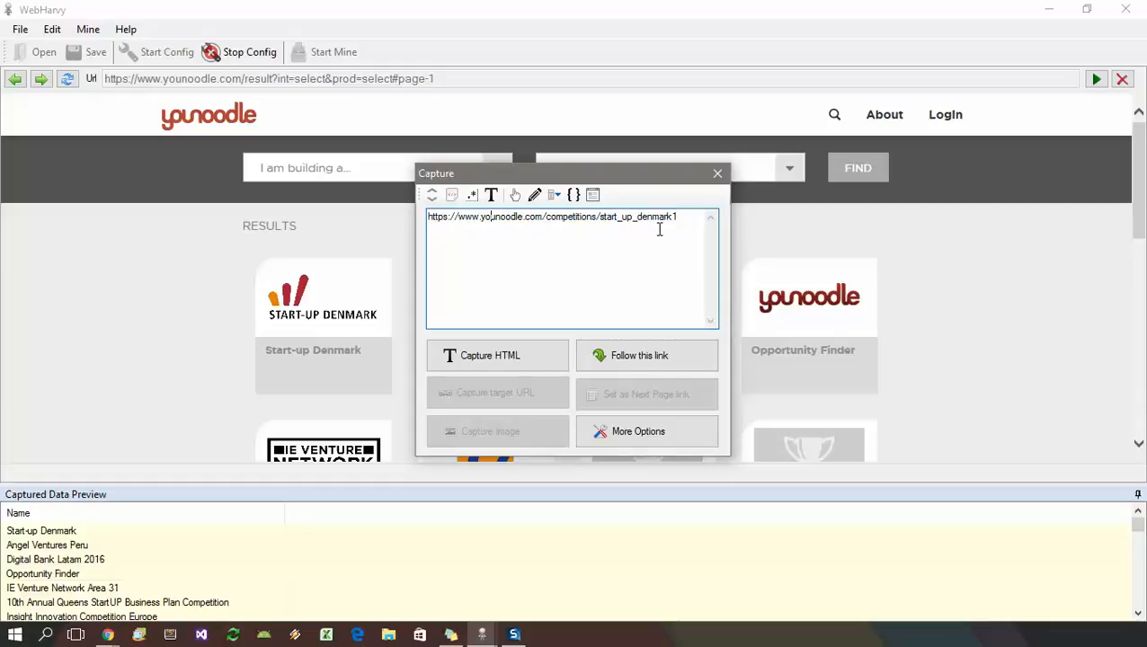
pyautogui.moveTo(302, 376)
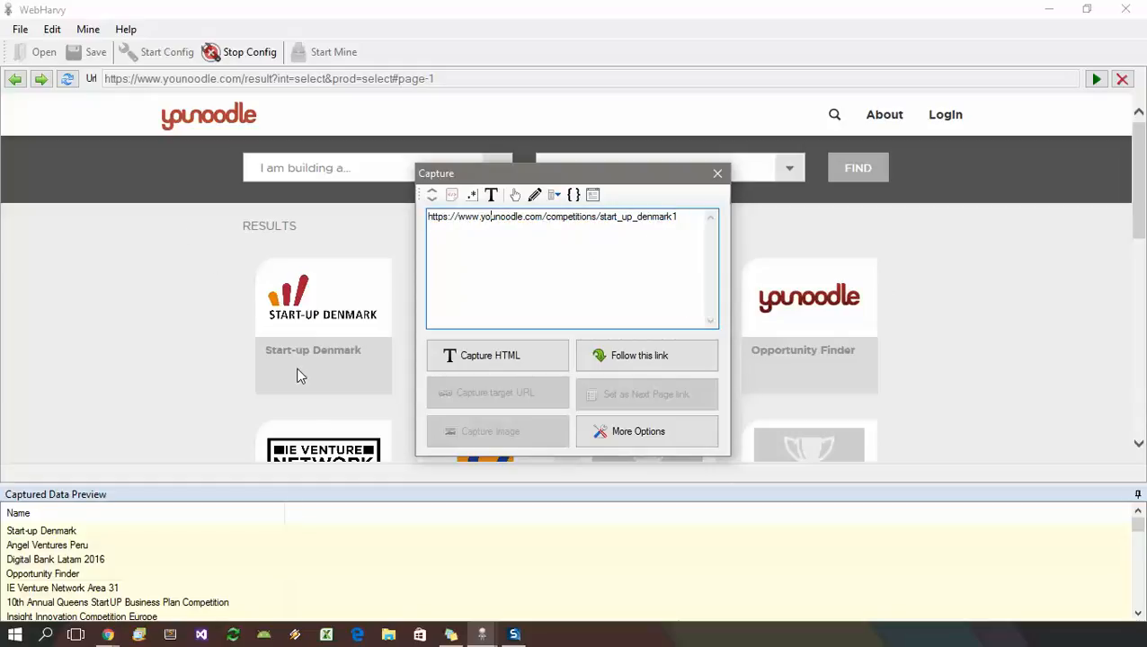
pyautogui.moveTo(252, 317)
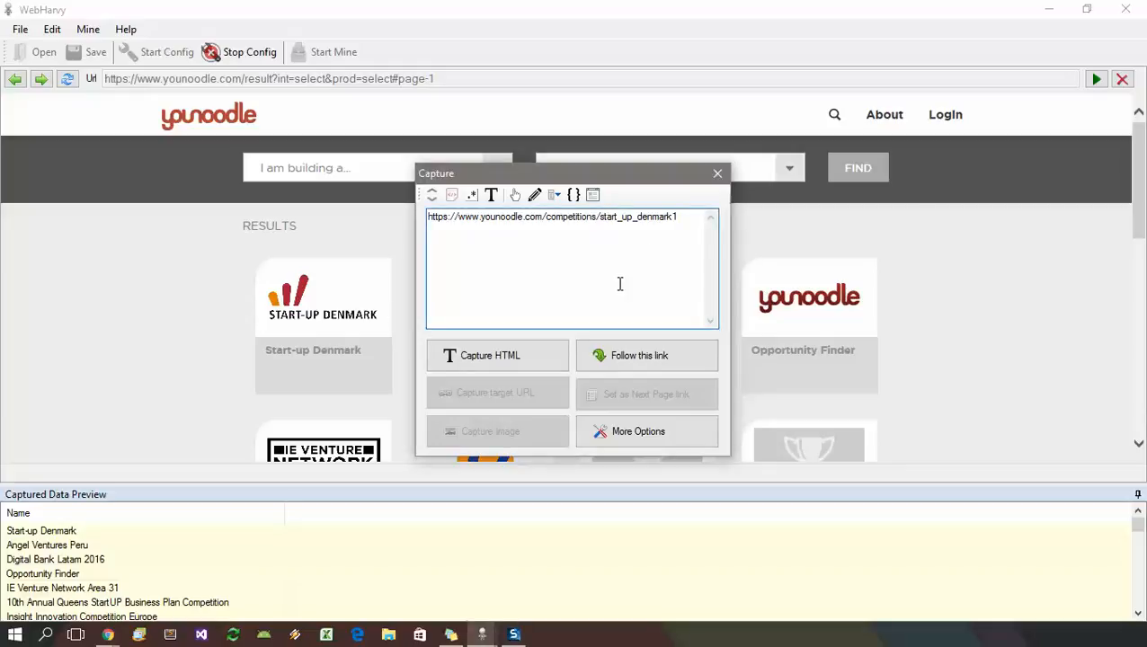
pyautogui.moveTo(648, 356)
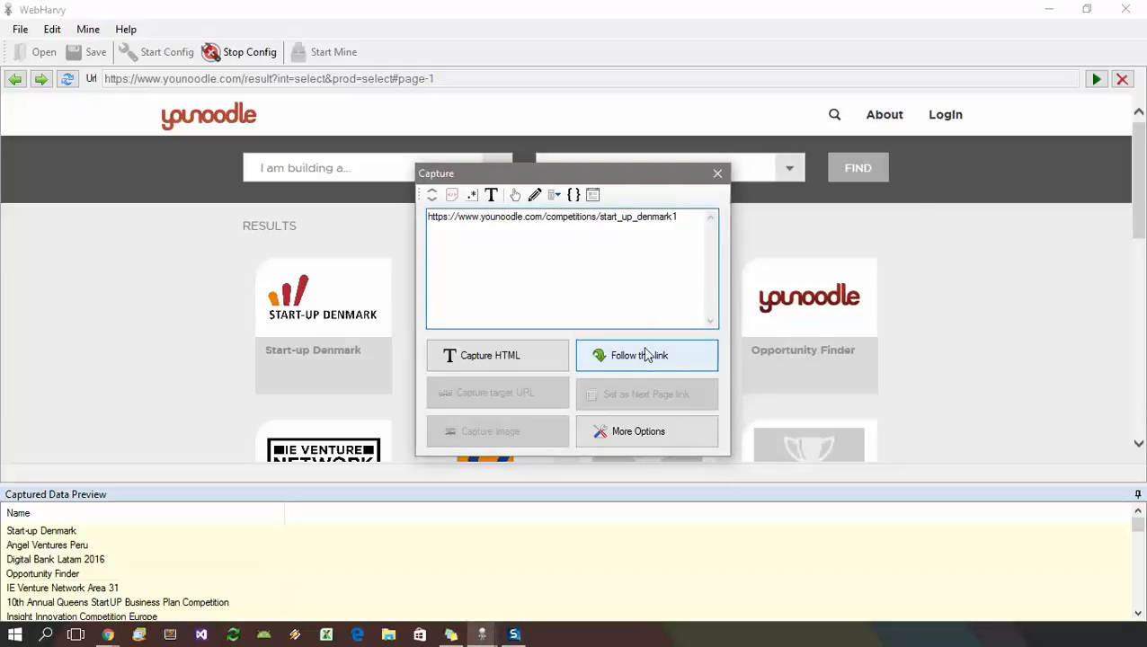
pyautogui.moveTo(536, 253)
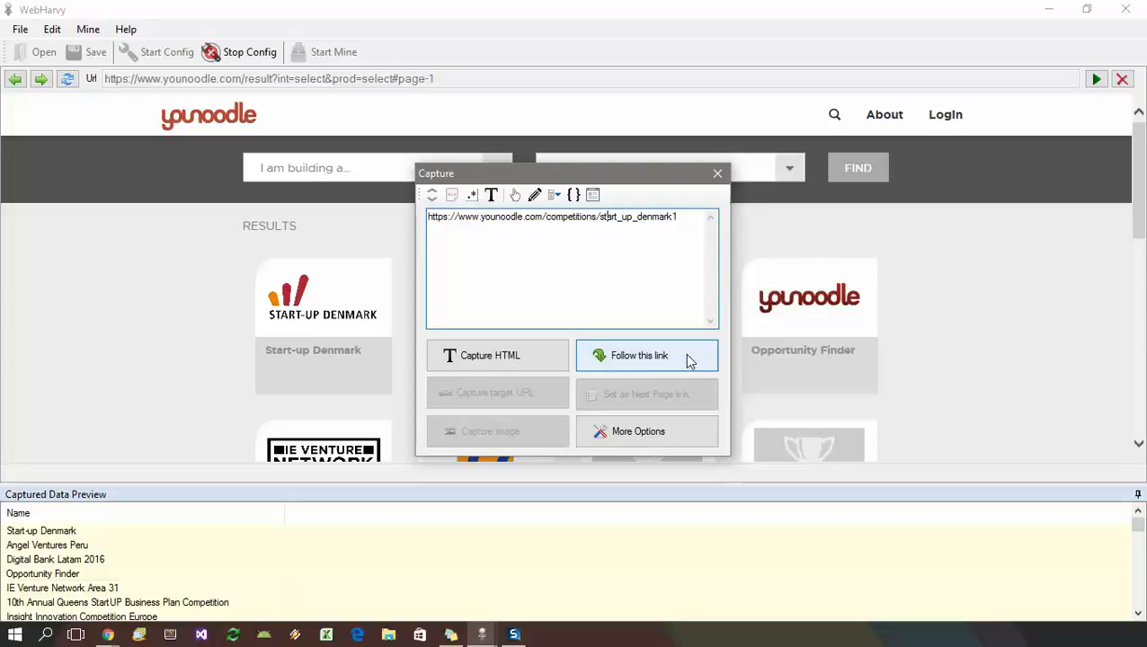
pyautogui.click(640, 356)
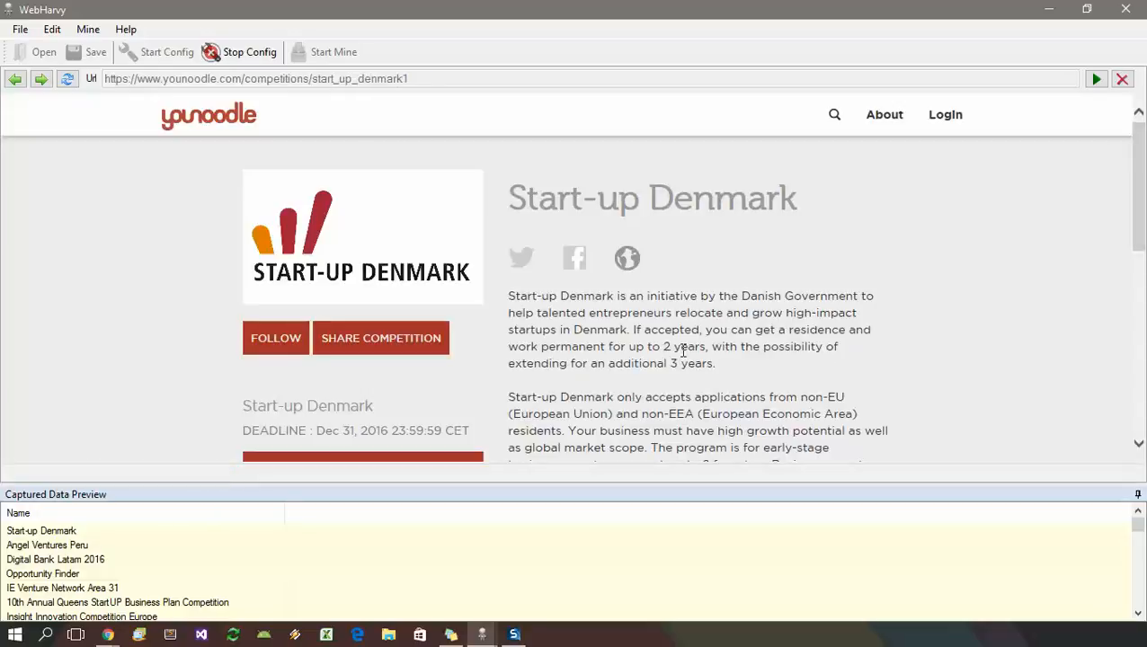
# Capture the deadline Dec 31, 2016 23:59:59 CET as text field d1.
pyautogui.scroll(-3)
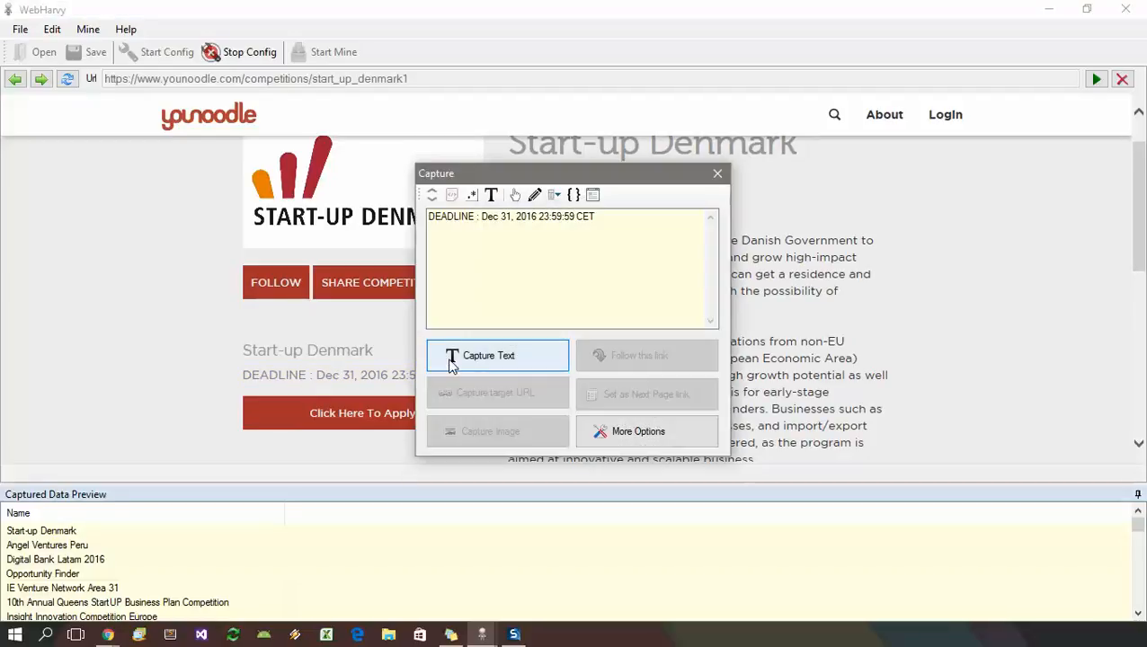
pyautogui.click(489, 357)
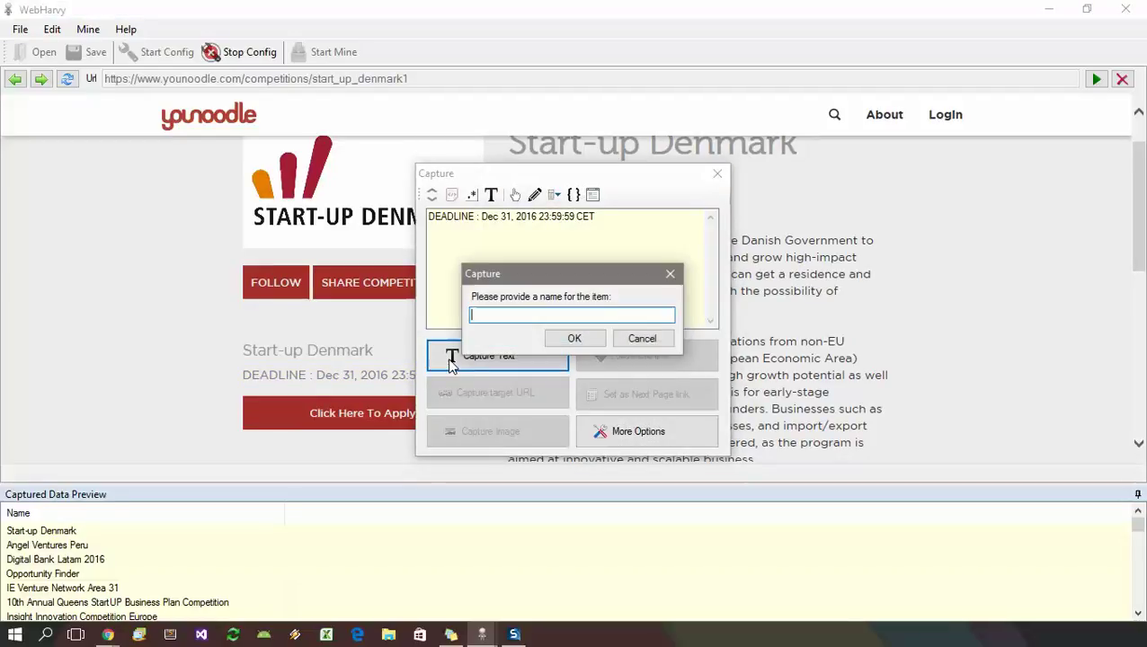
pyautogui.write('d')
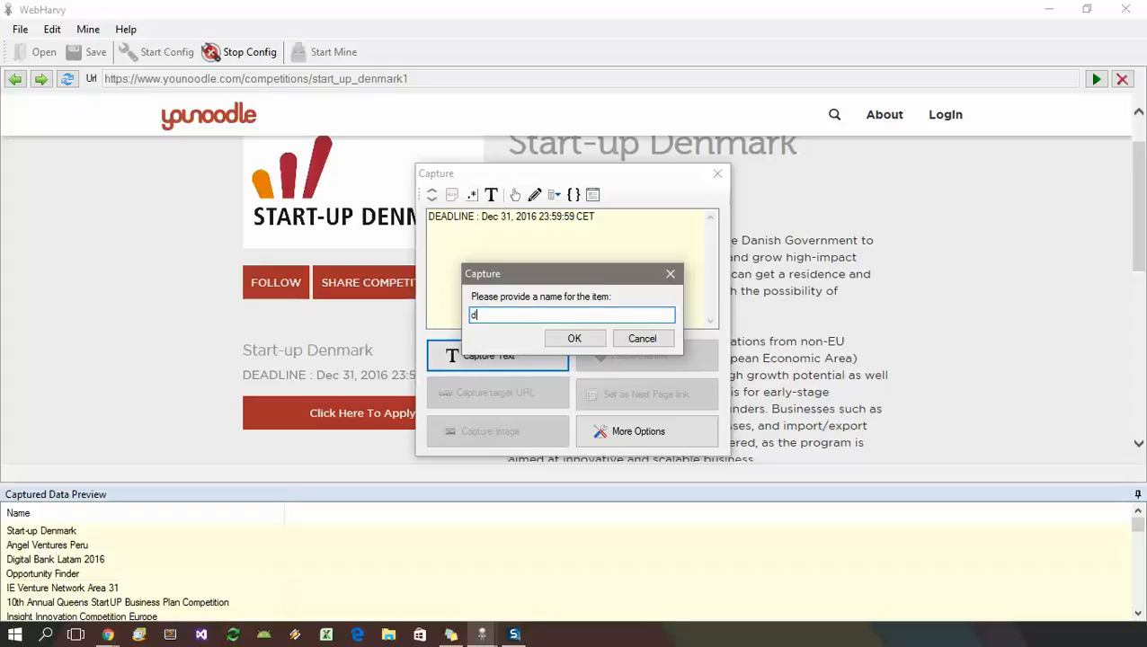
pyautogui.click(575, 338)
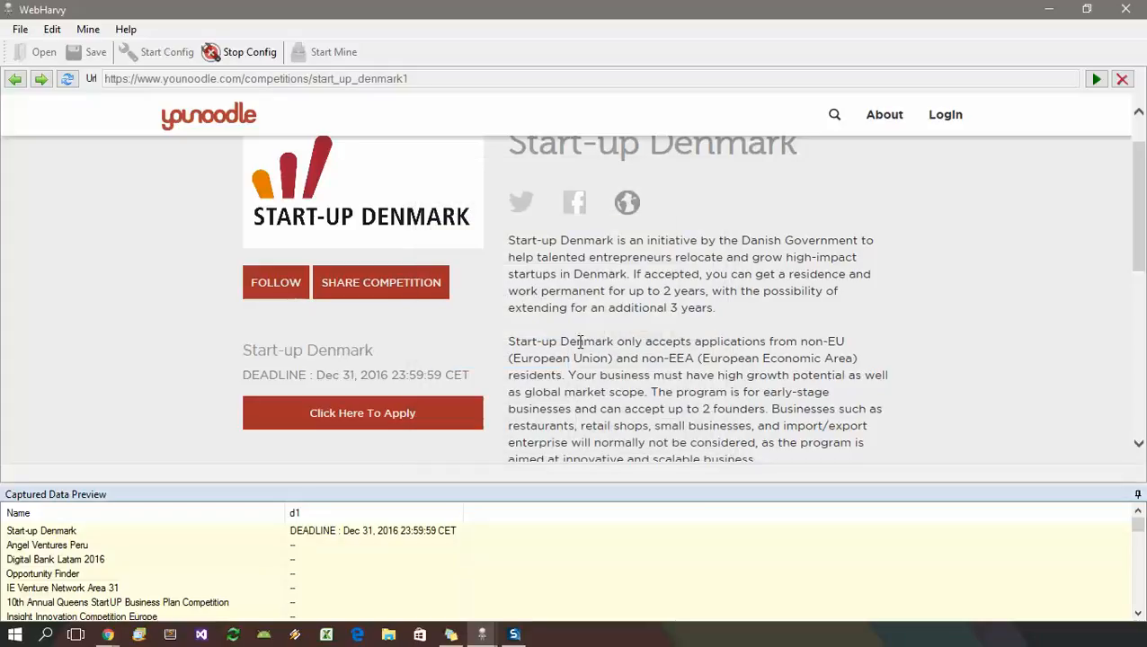
pyautogui.moveTo(714, 331)
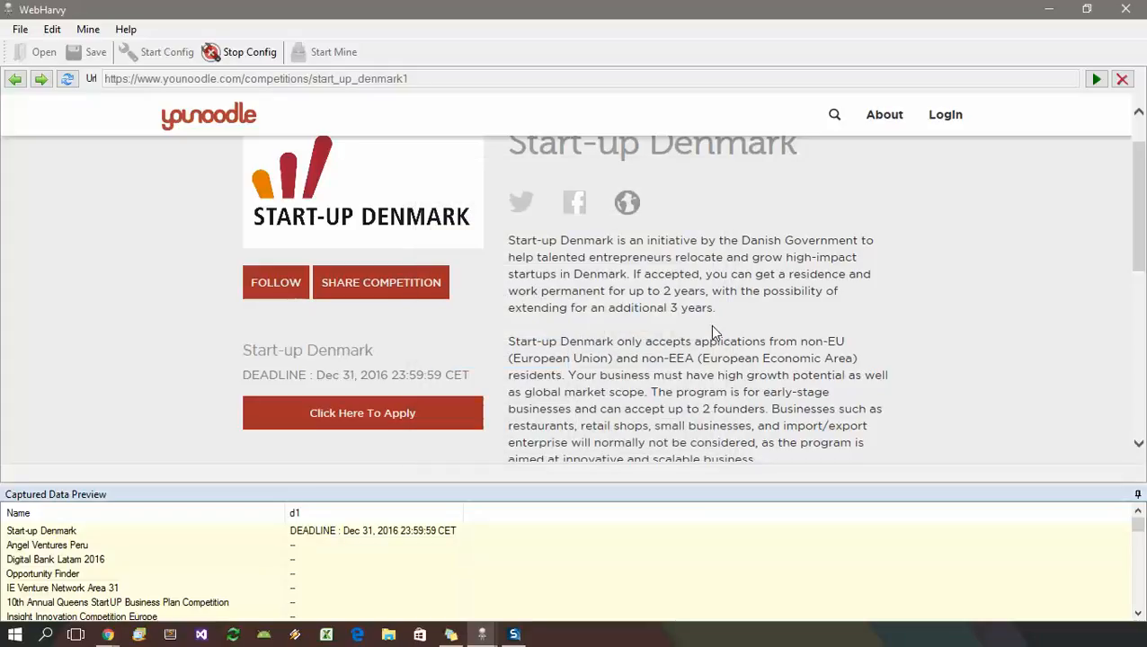